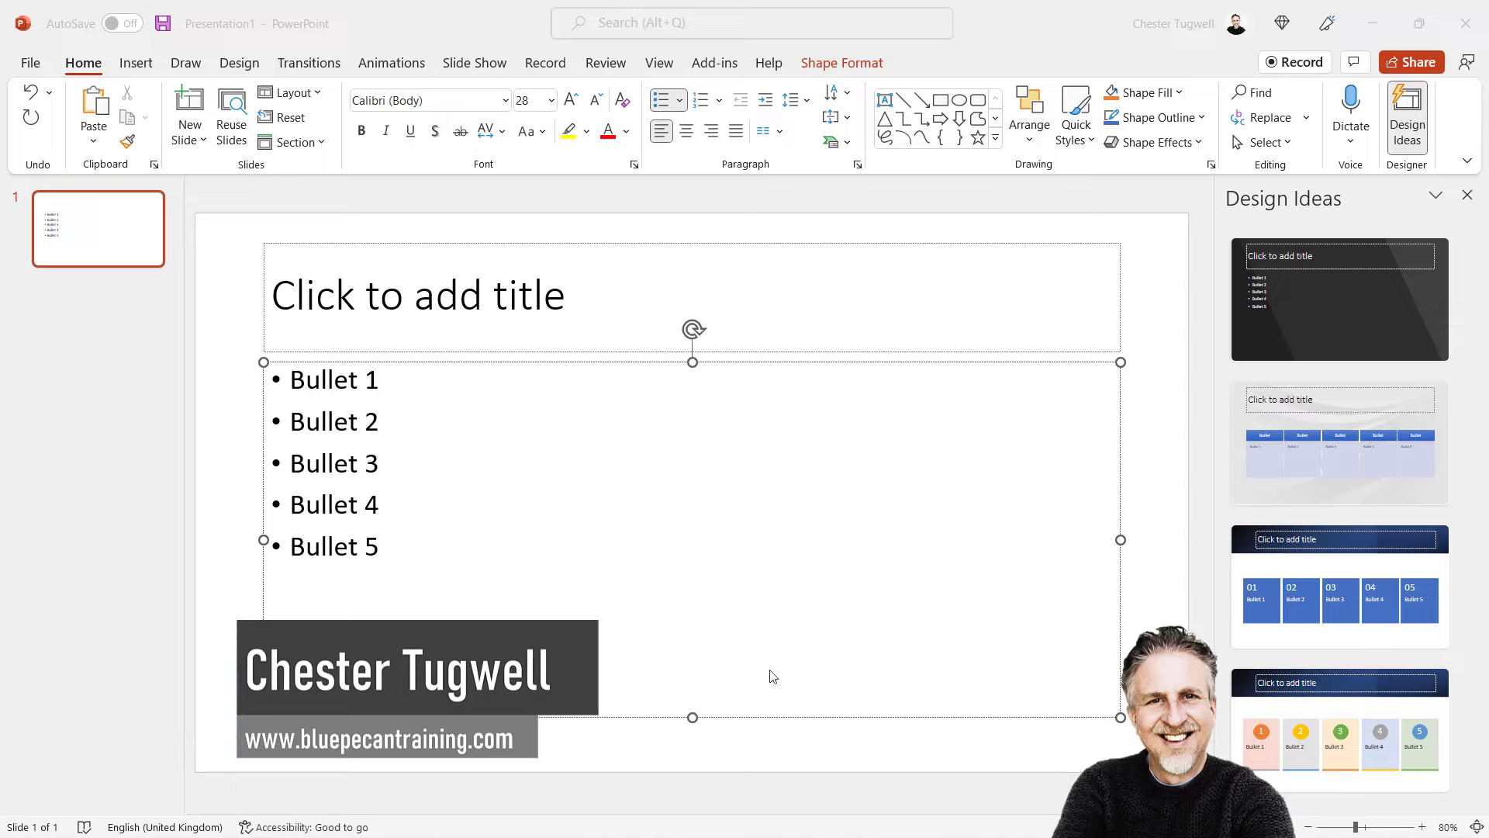
- Select the bulleted text box and apply the Appear entrance effect after browsing the effects gallery
{"action": "left_click_drag", "start_coordinate": [295, 379], "coordinate": [381, 463]}
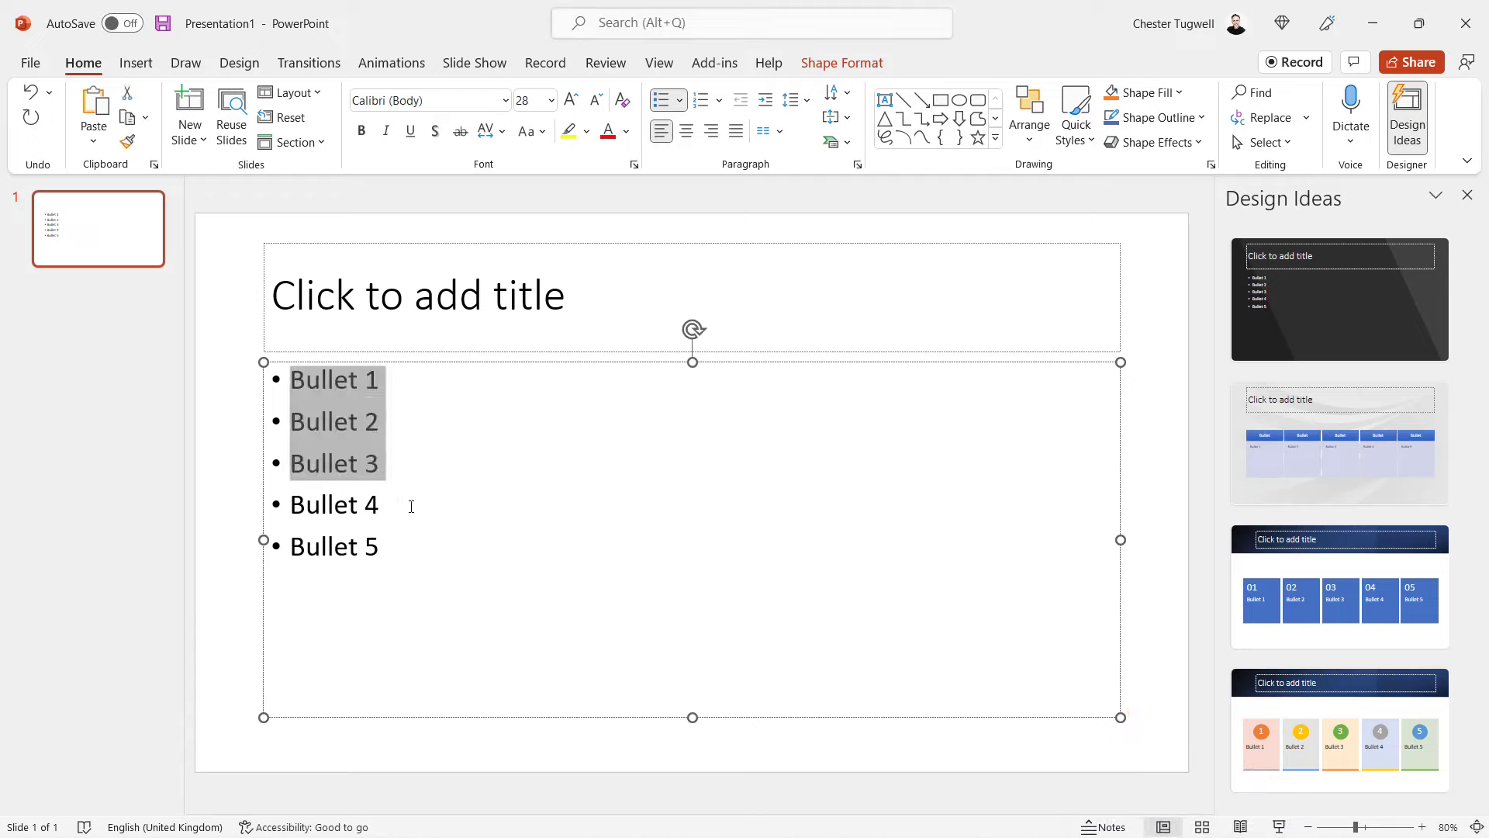
{"action": "left_click", "coordinate": [377, 422]}
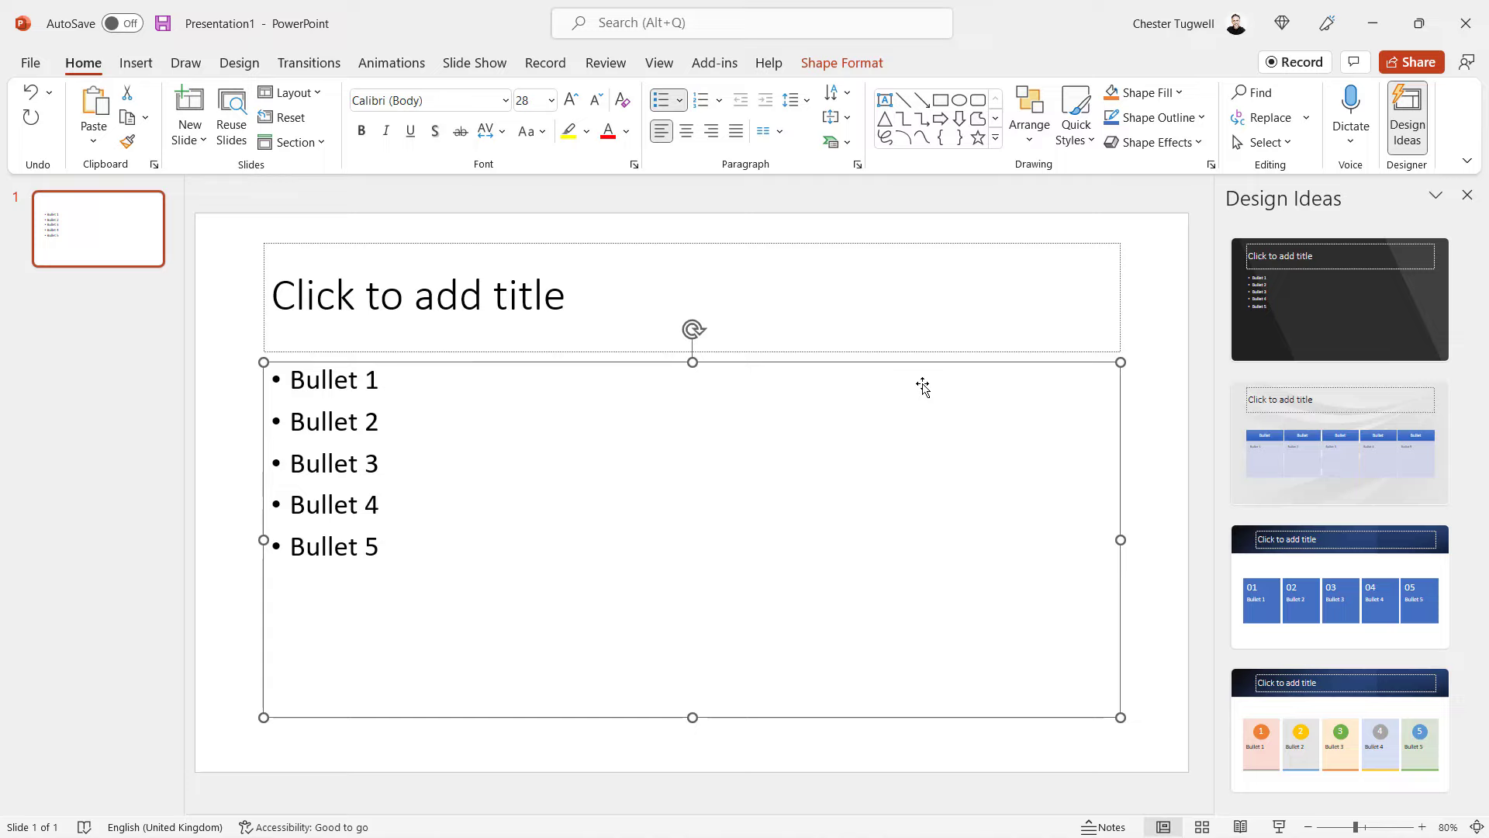
{"action": "mouse_move", "coordinate": [468, 552]}
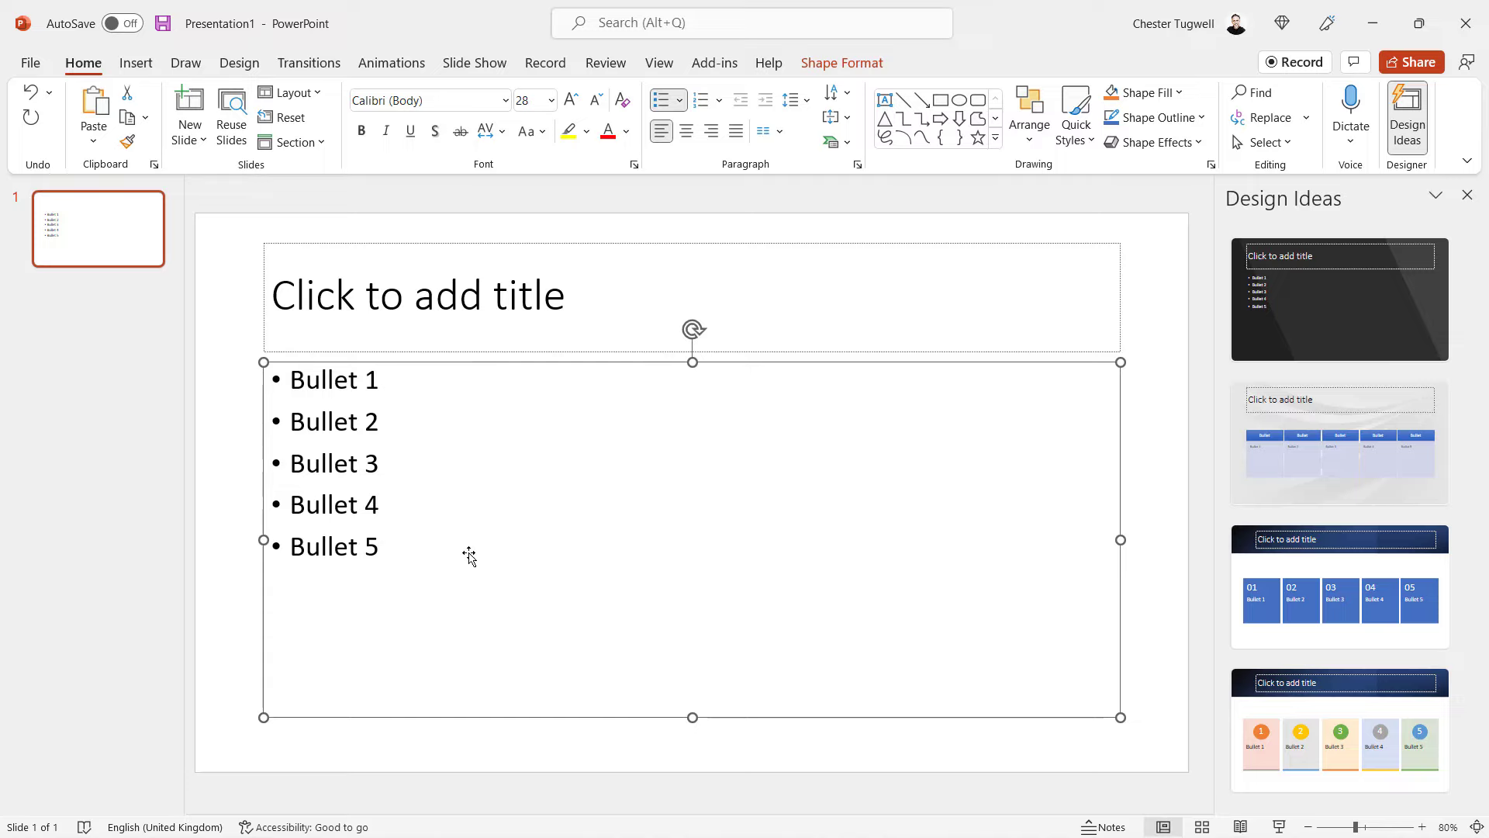
{"action": "mouse_move", "coordinate": [599, 549]}
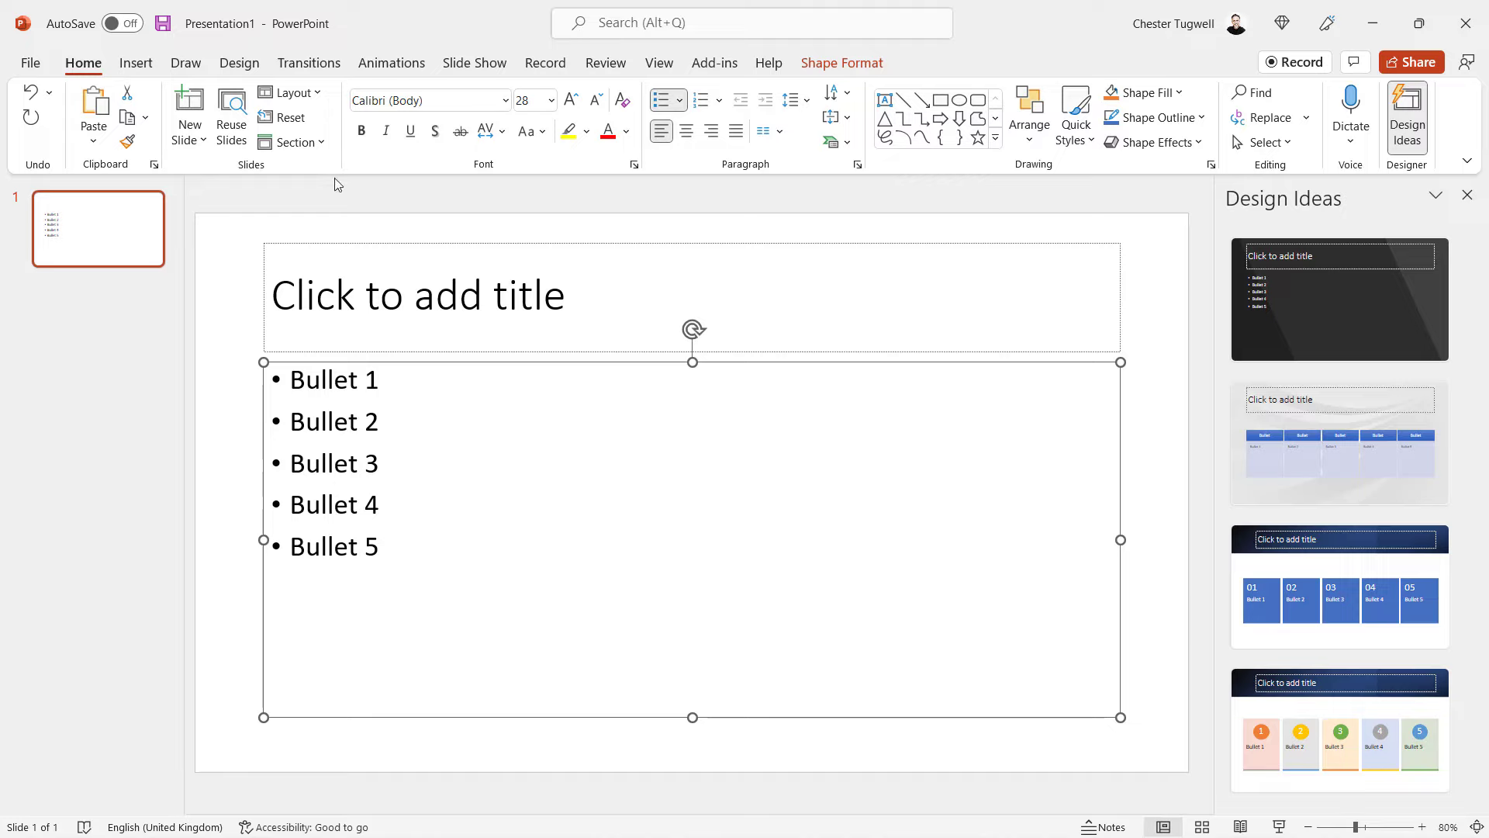
{"action": "left_click", "coordinate": [391, 62]}
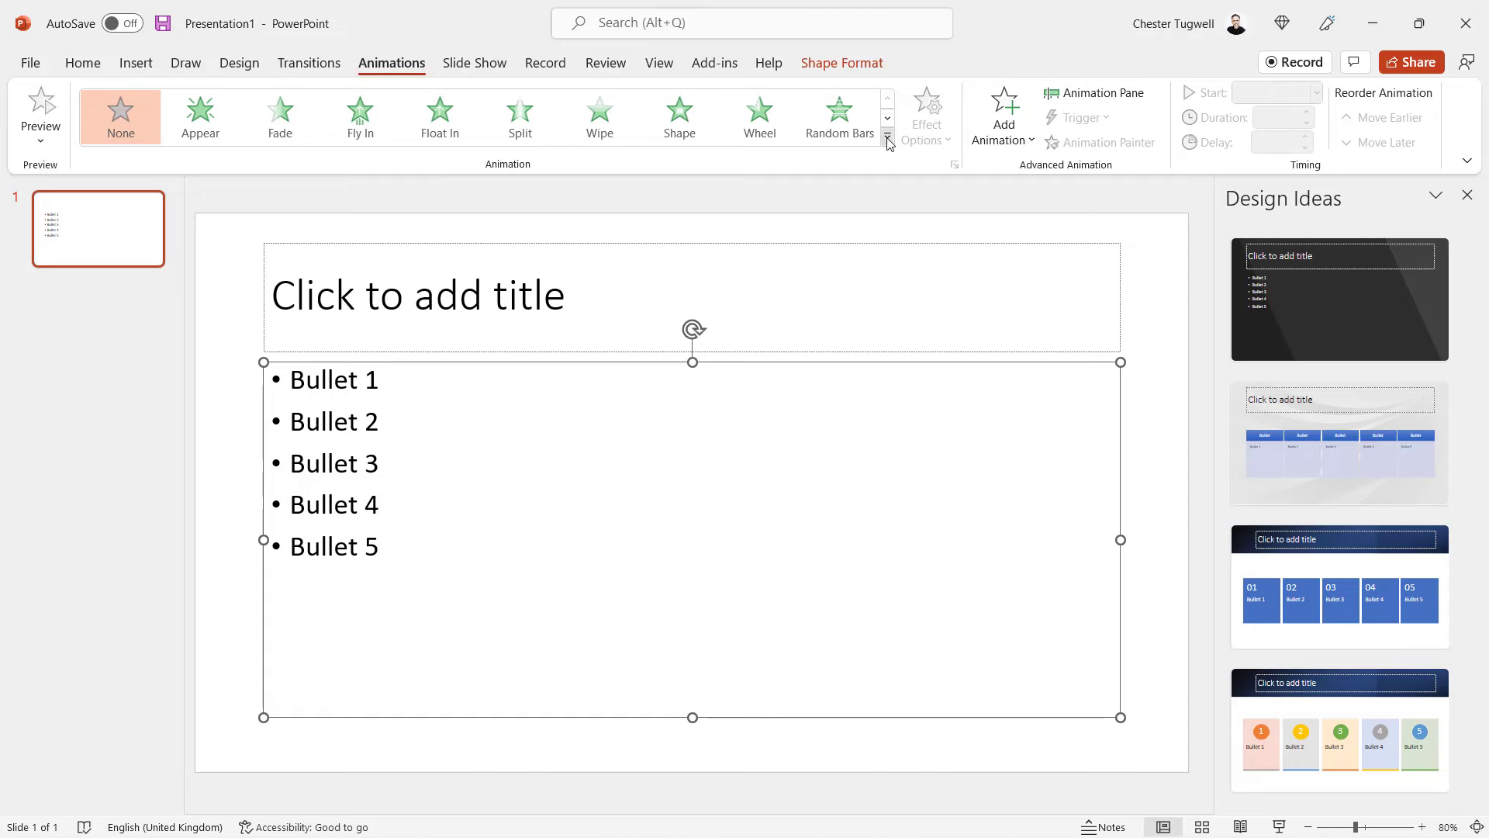
{"action": "left_click", "coordinate": [888, 141]}
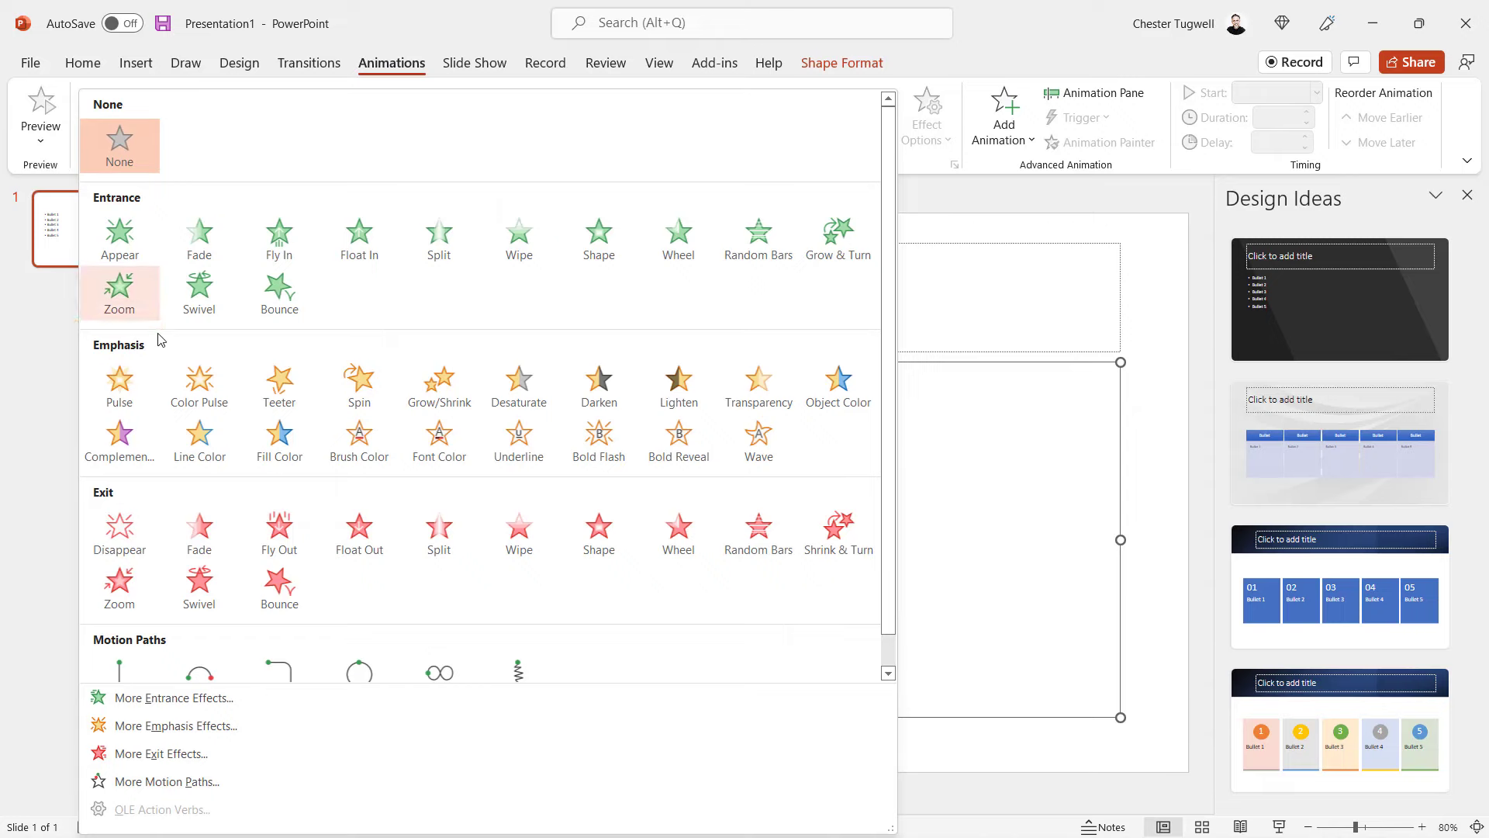
{"action": "left_click", "coordinate": [174, 698]}
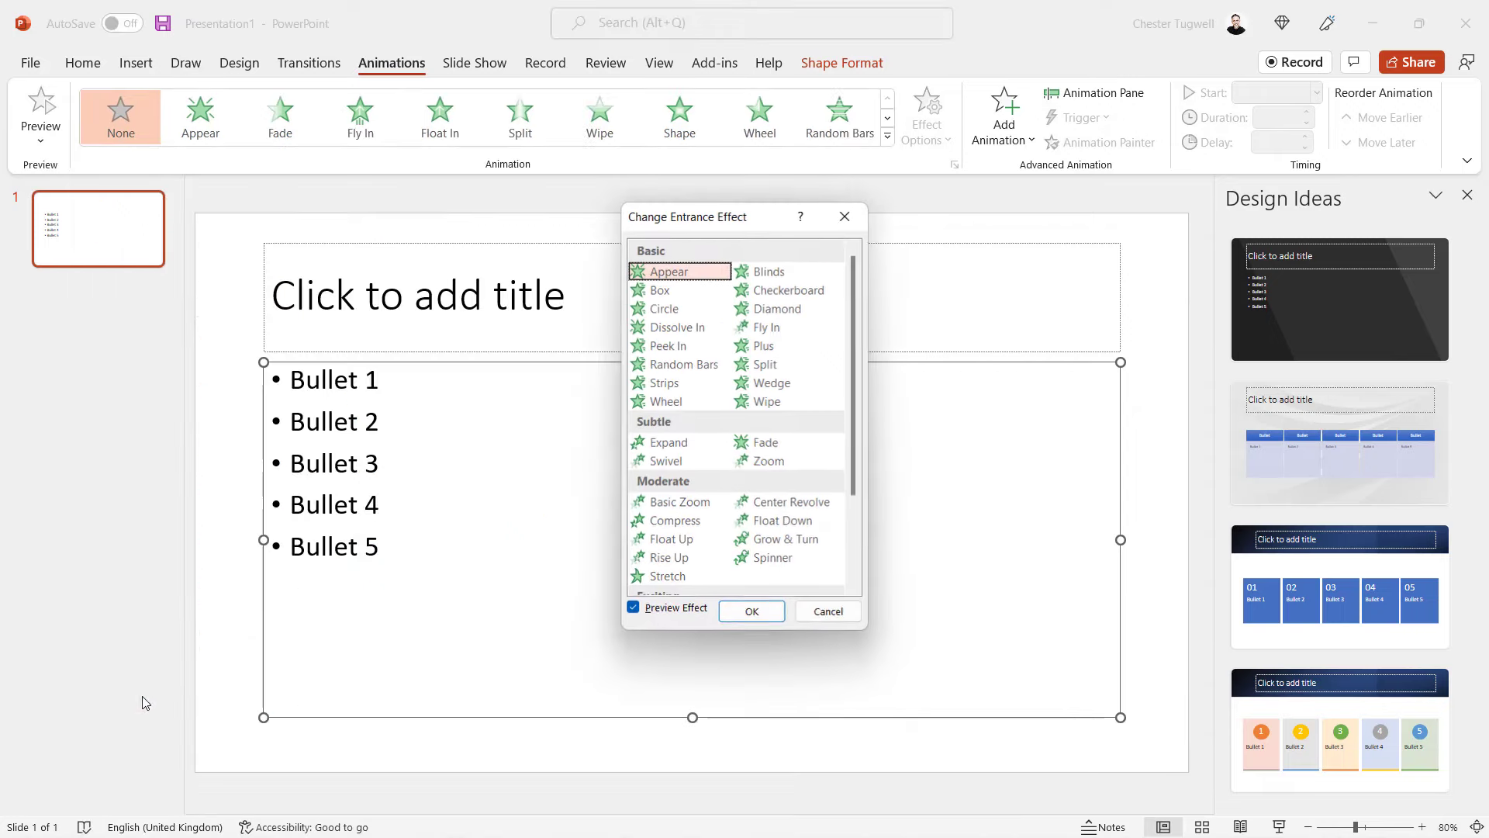
{"action": "left_click", "coordinate": [829, 612]}
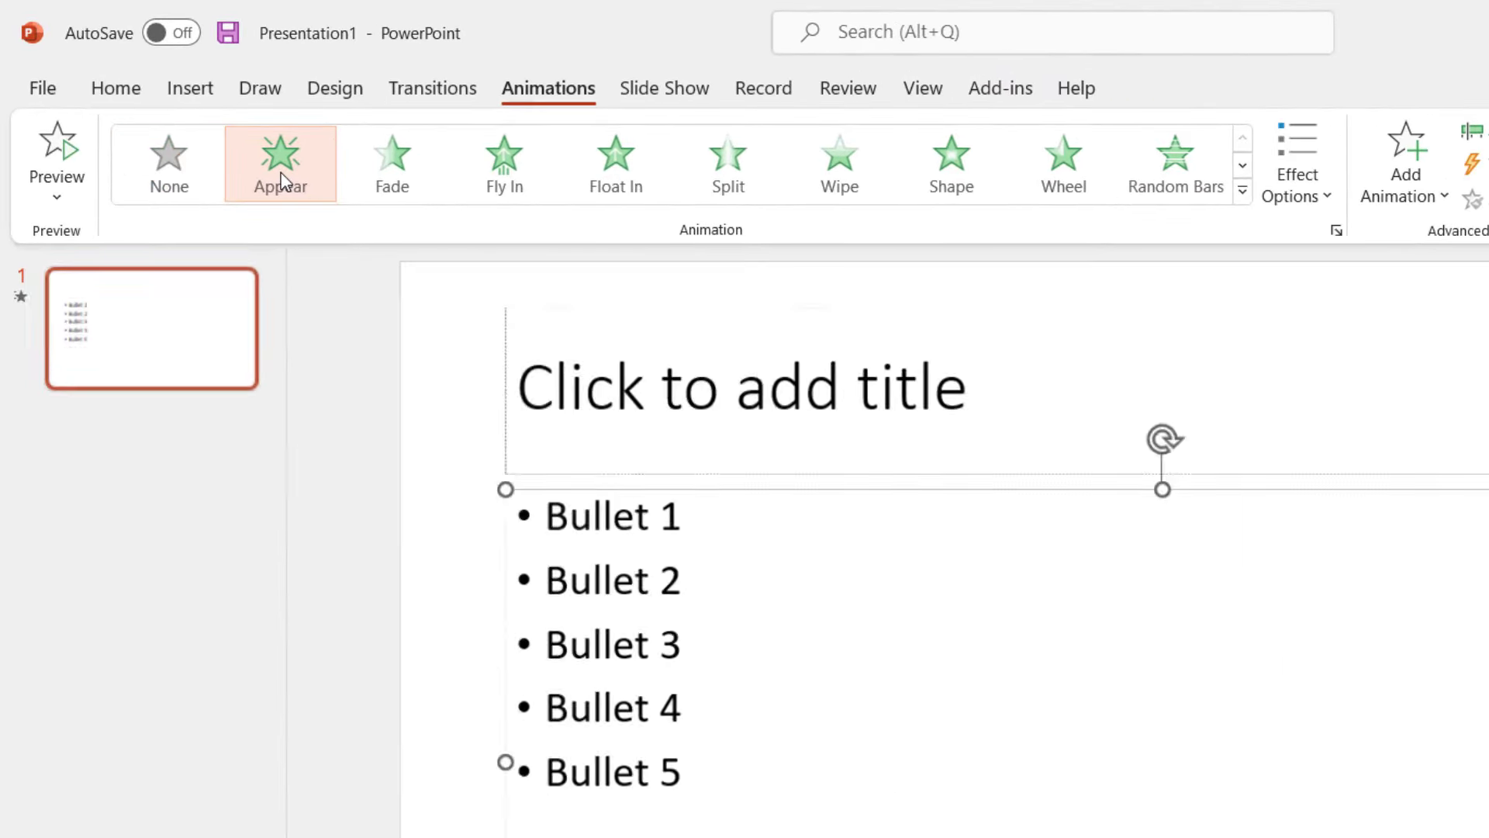
{"action": "left_click", "coordinate": [279, 159]}
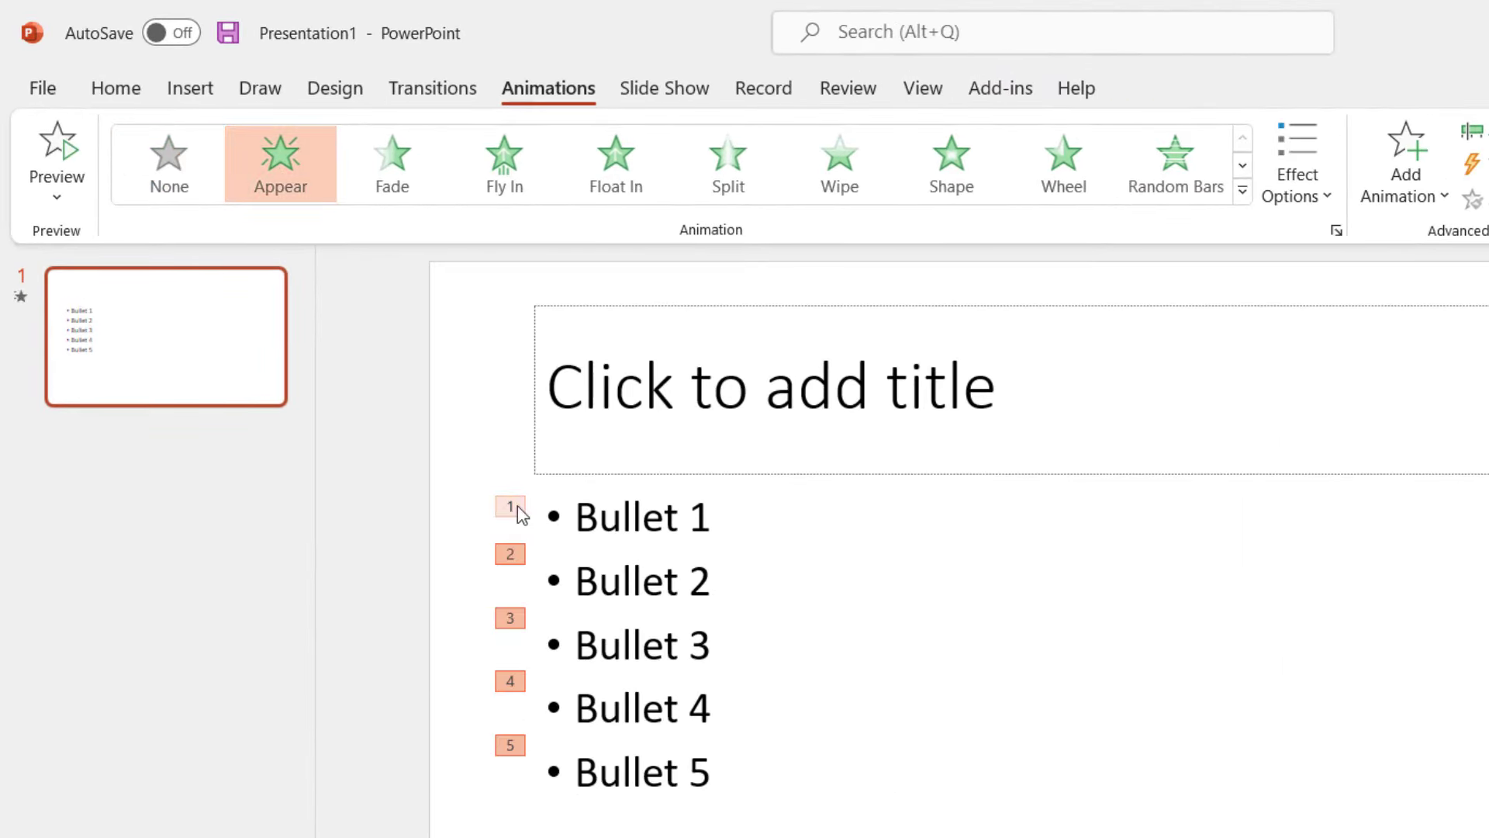
{"action": "mouse_move", "coordinate": [515, 641]}
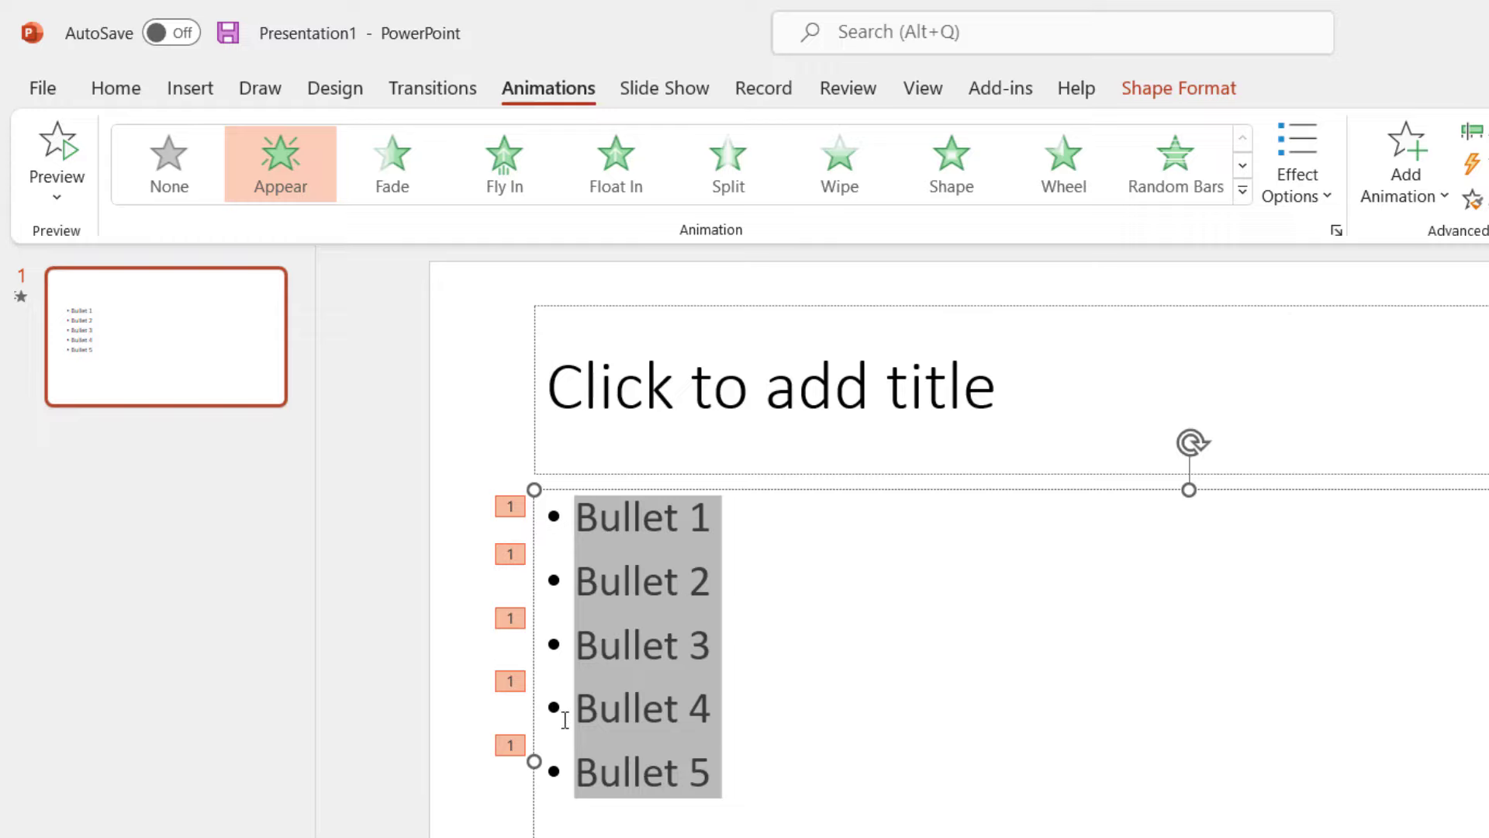
{"action": "mouse_move", "coordinate": [527, 767]}
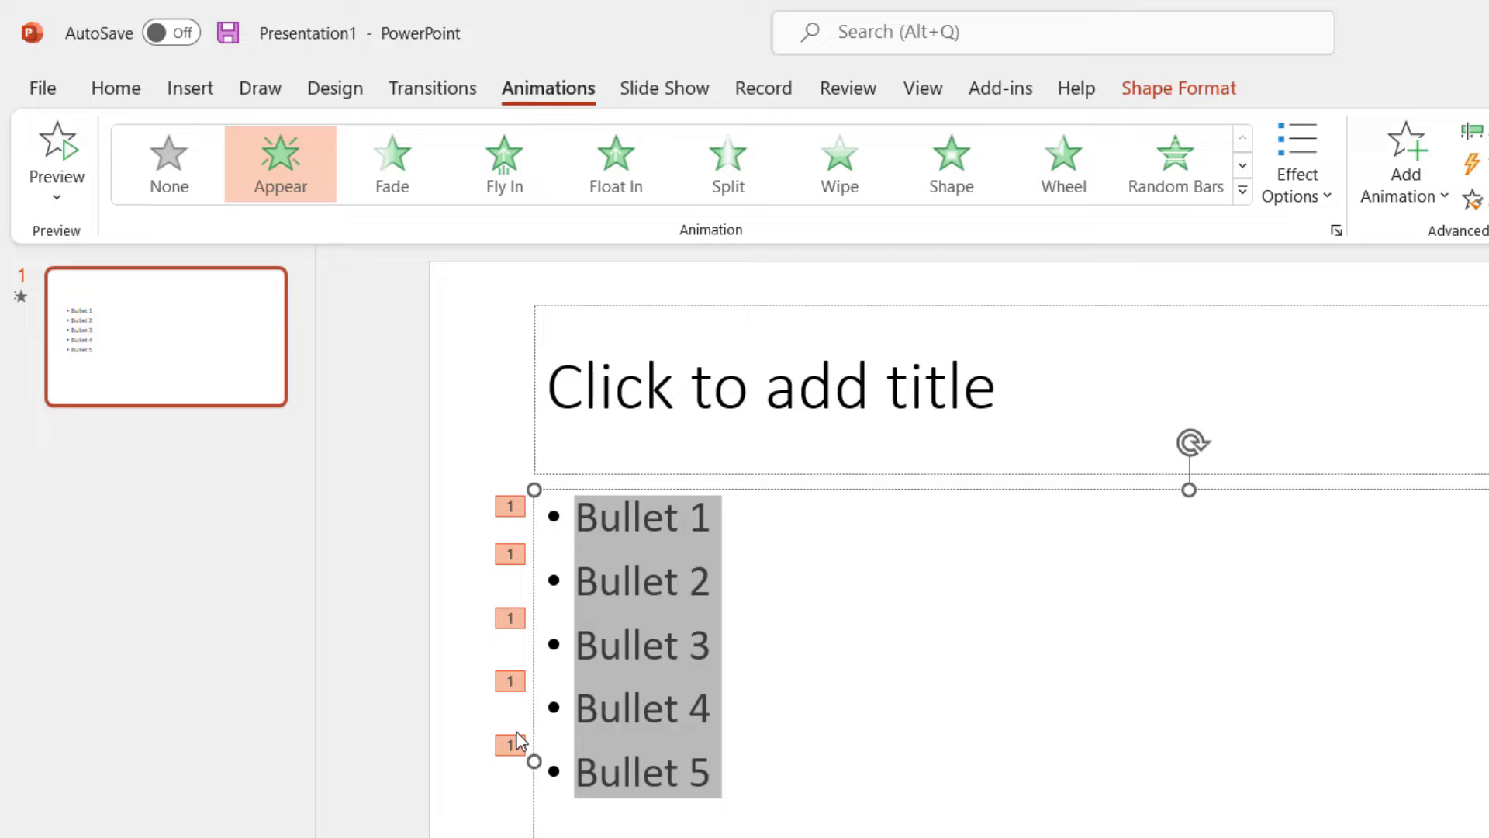
- Set Effect Options to By Paragraph and start the slide show with Shift+F5
{"action": "left_click", "coordinate": [1297, 163]}
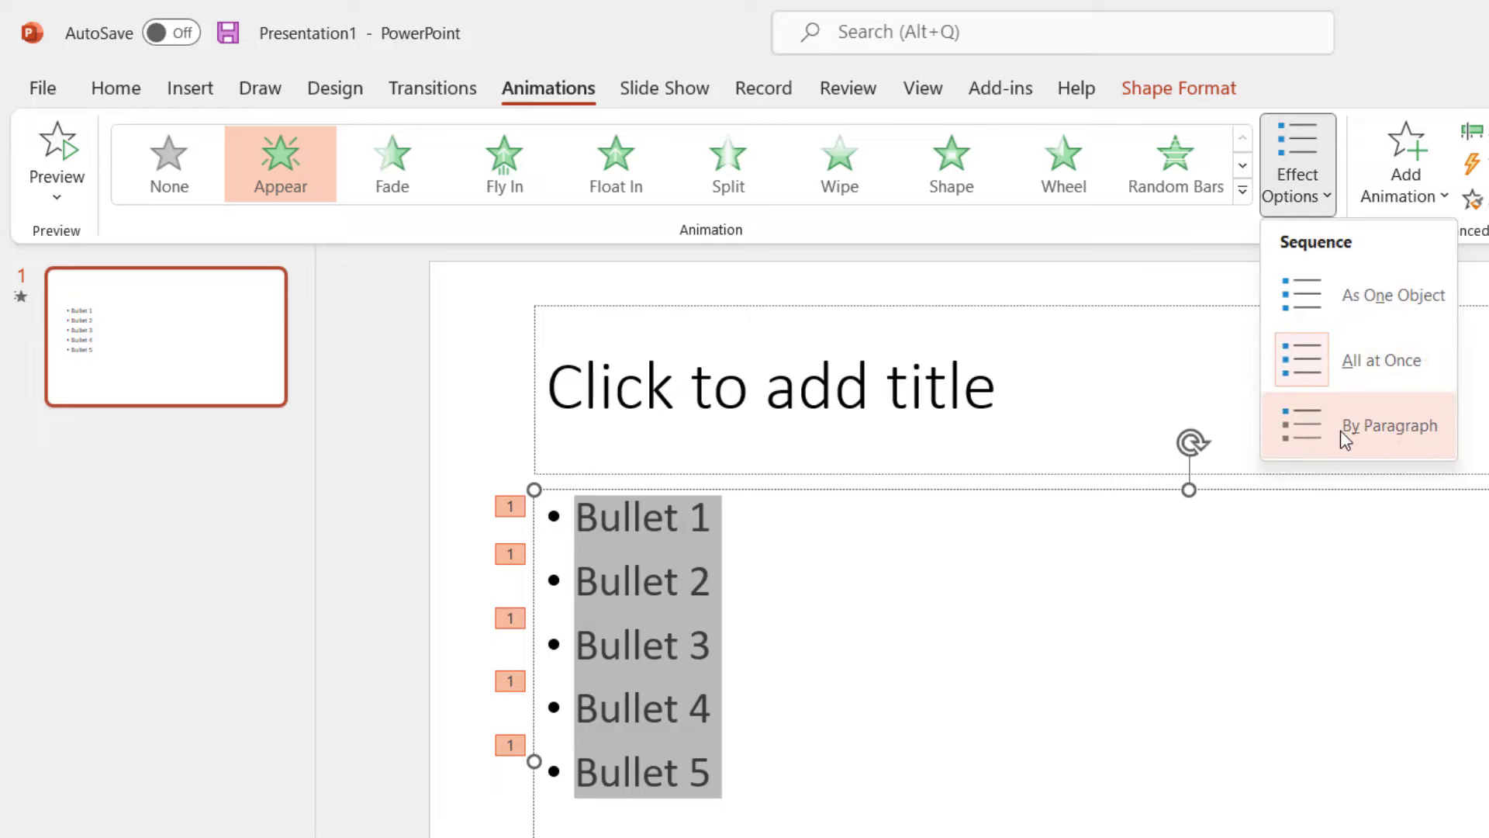
{"action": "left_click", "coordinate": [1388, 425]}
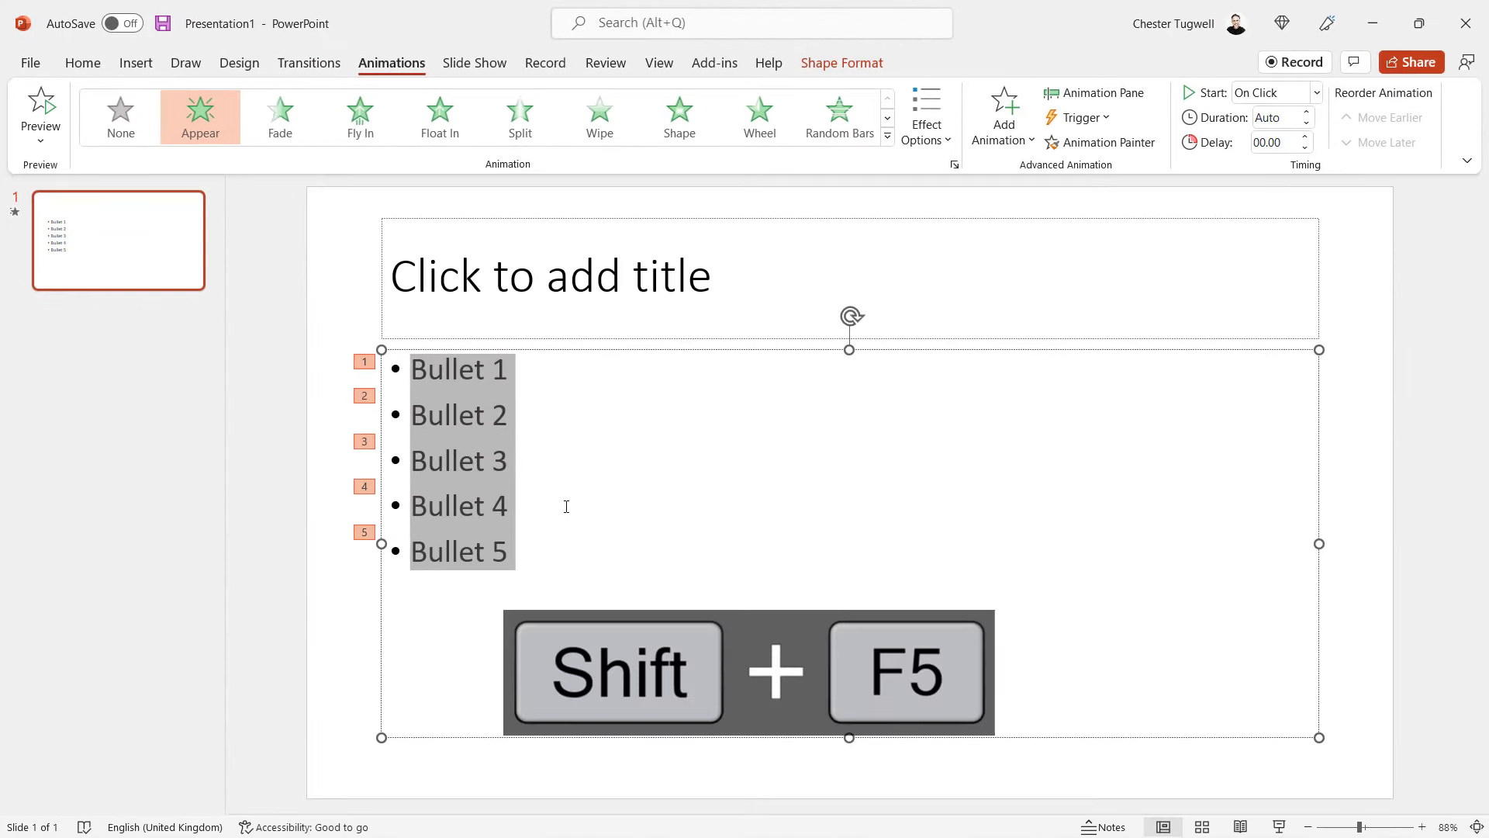
{"action": "key", "text": "shift+f5"}
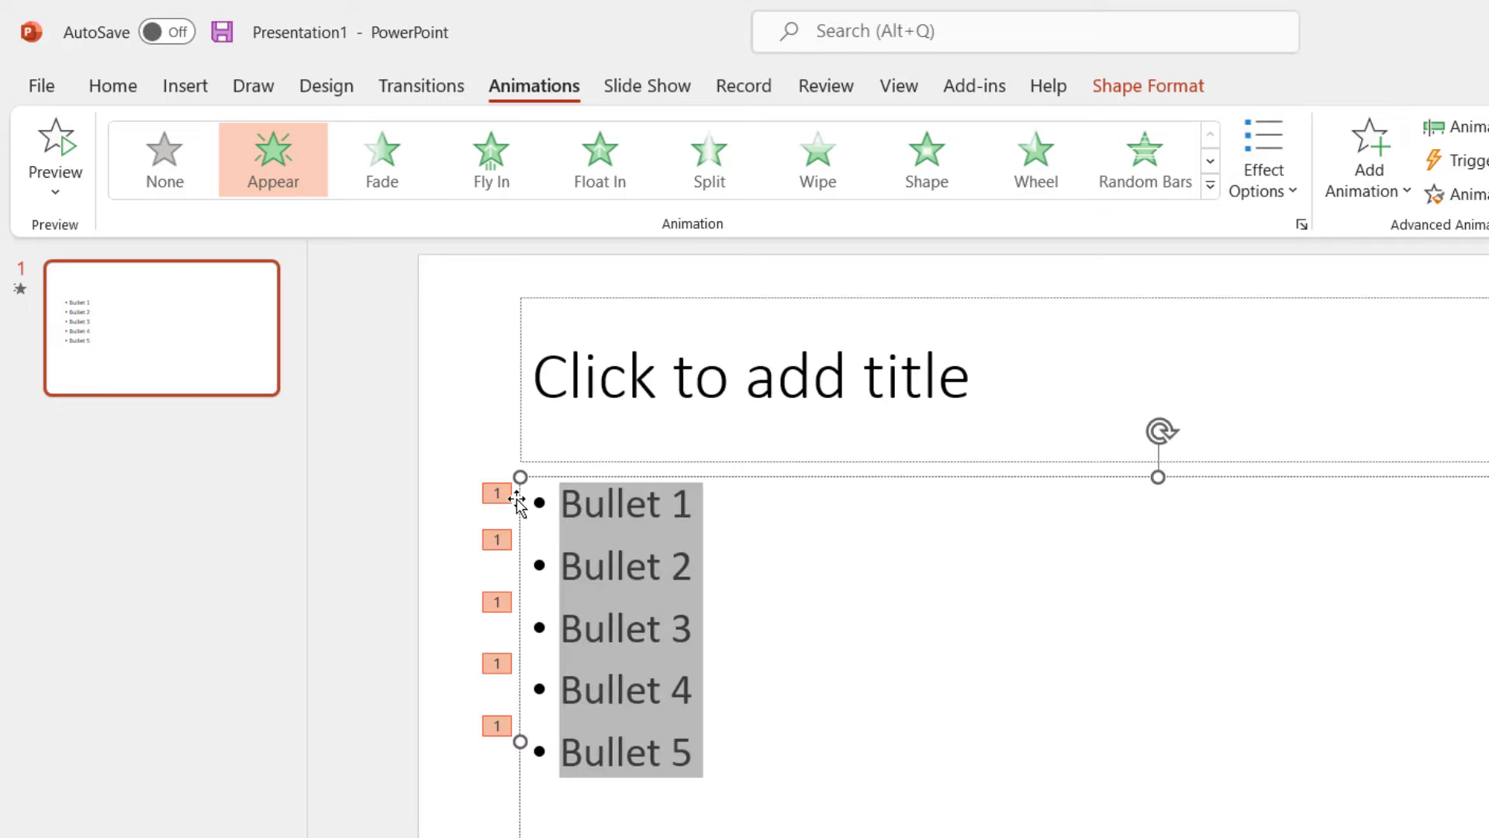
{"action": "mouse_move", "coordinate": [984, 512]}
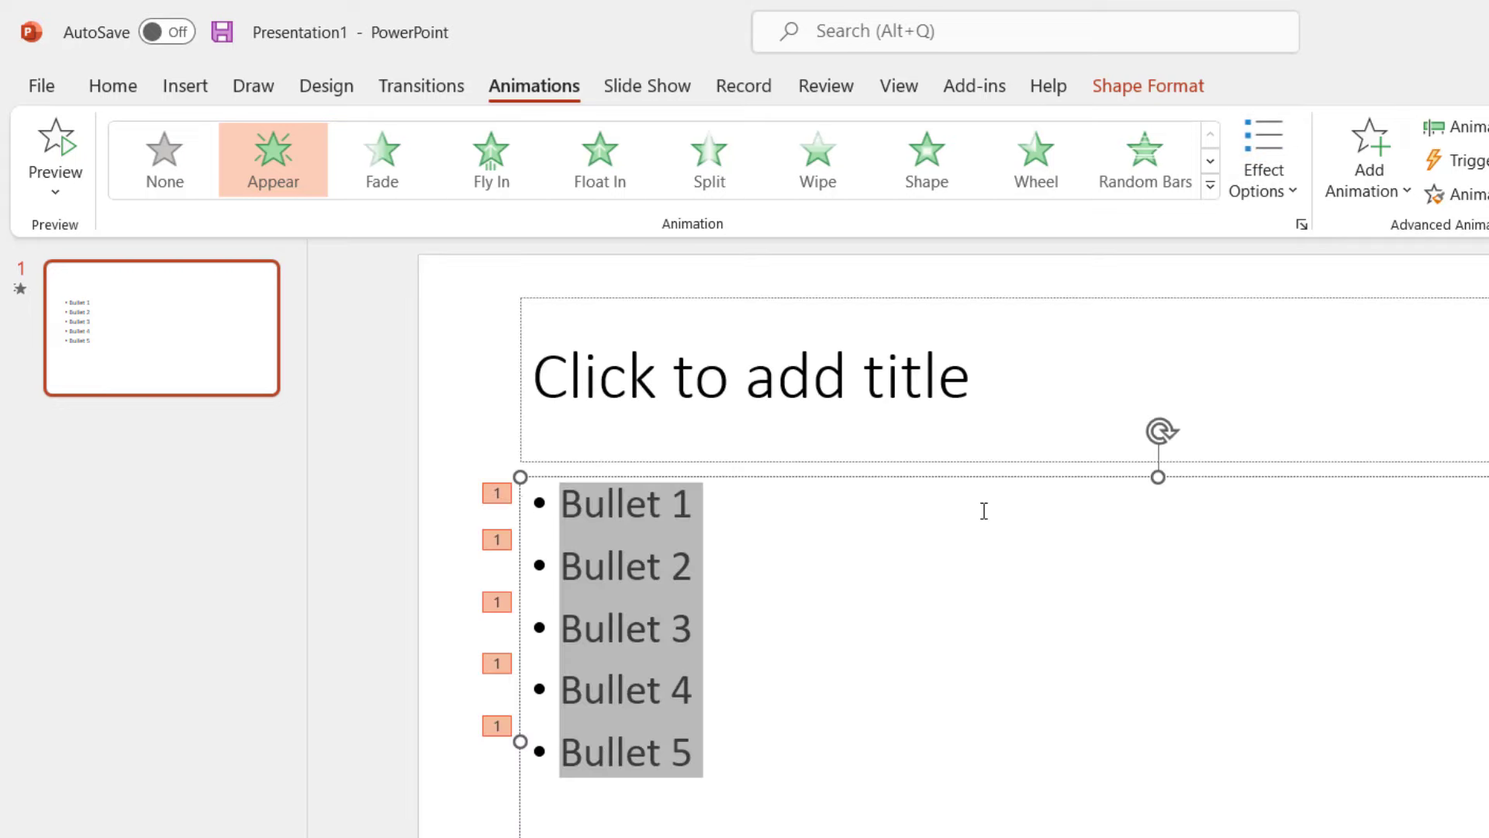
{"action": "mouse_move", "coordinate": [1280, 190]}
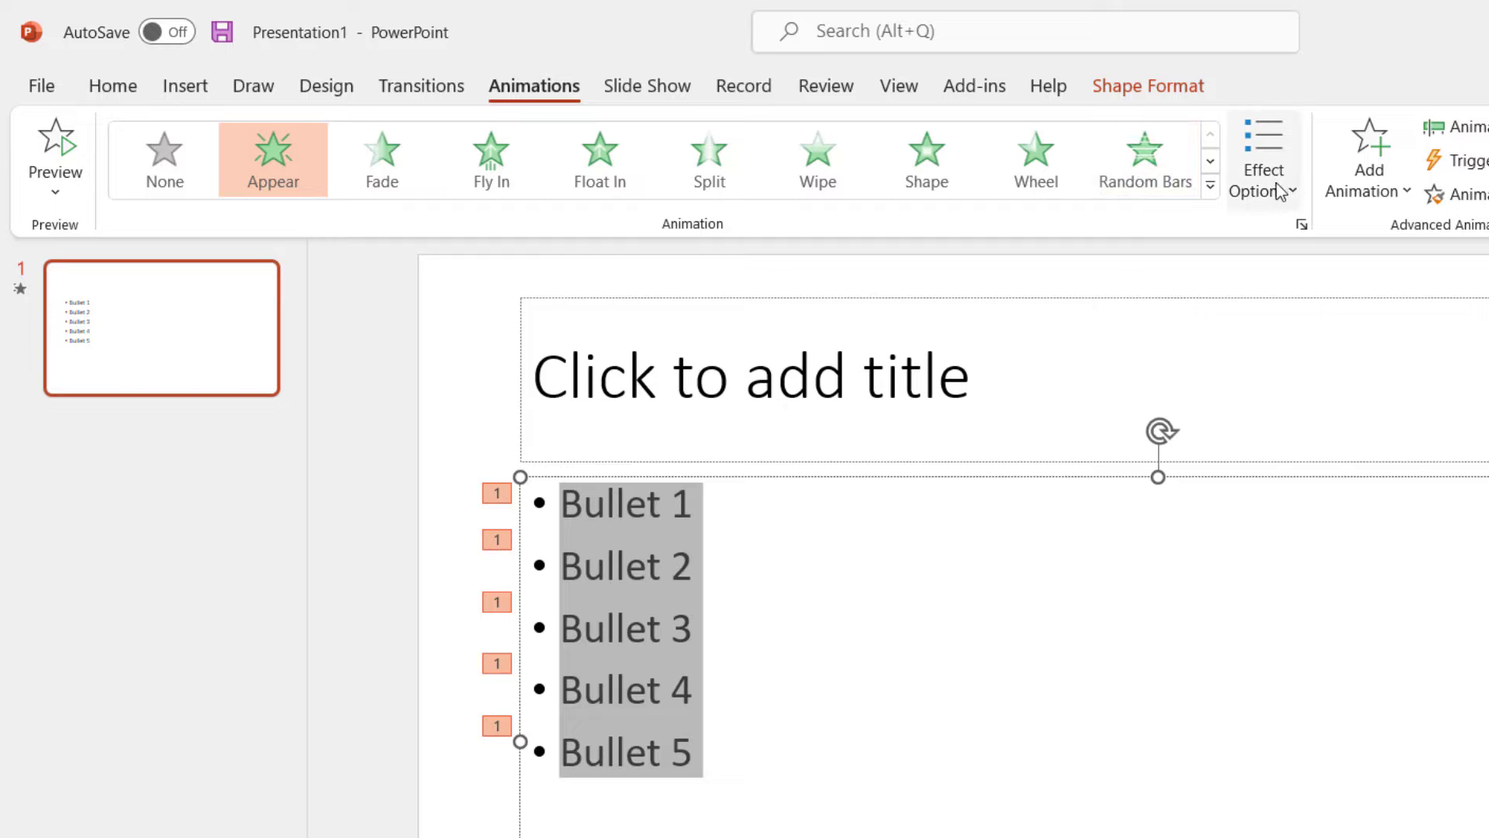
{"action": "mouse_move", "coordinate": [1280, 184]}
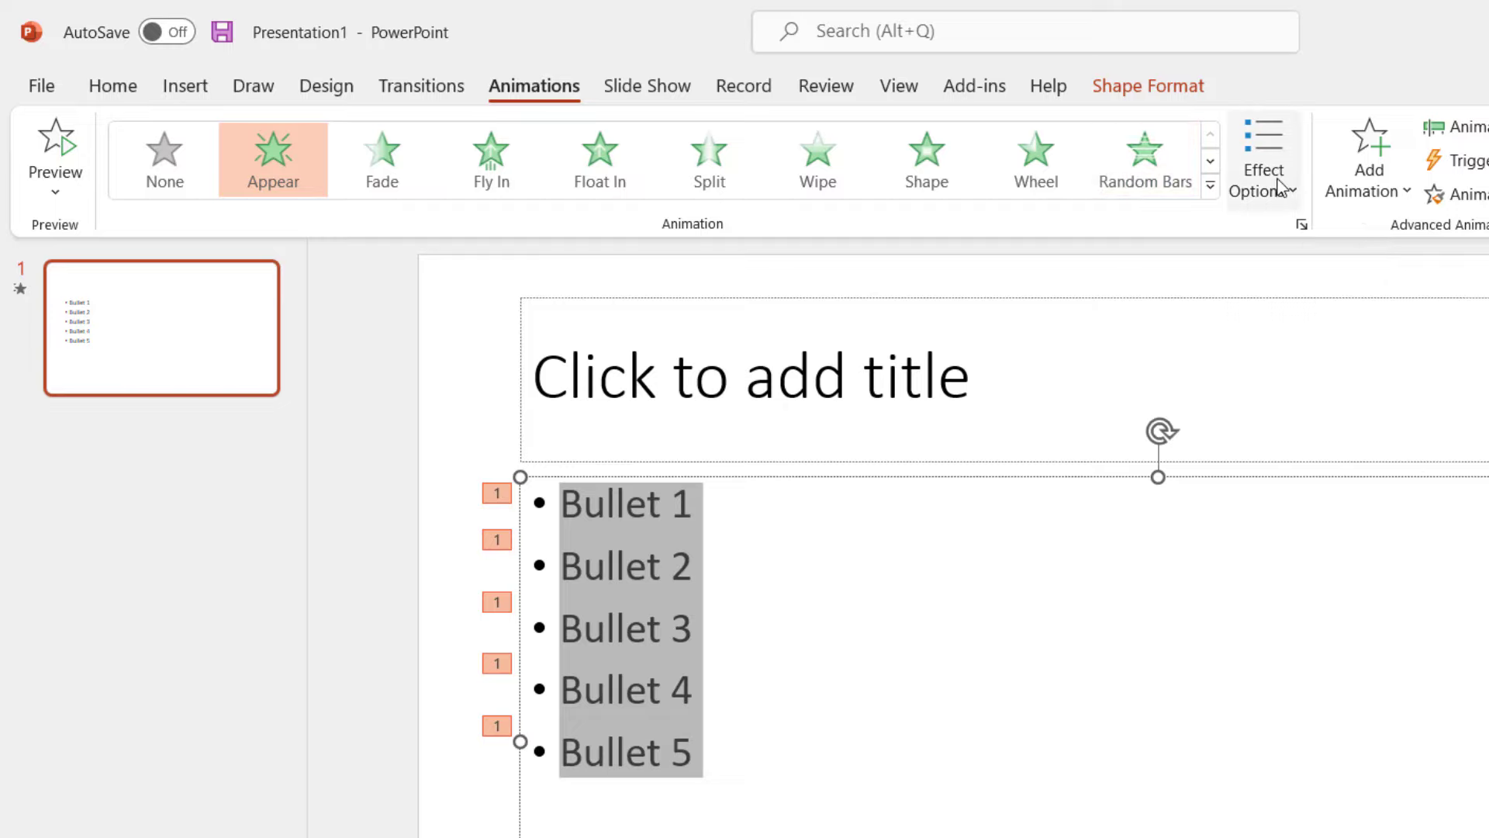
- Choose By Paragraph in Effect Options so bullets 1-5 each enter on a click, then recheck the setting
{"action": "left_click", "coordinate": [1263, 155]}
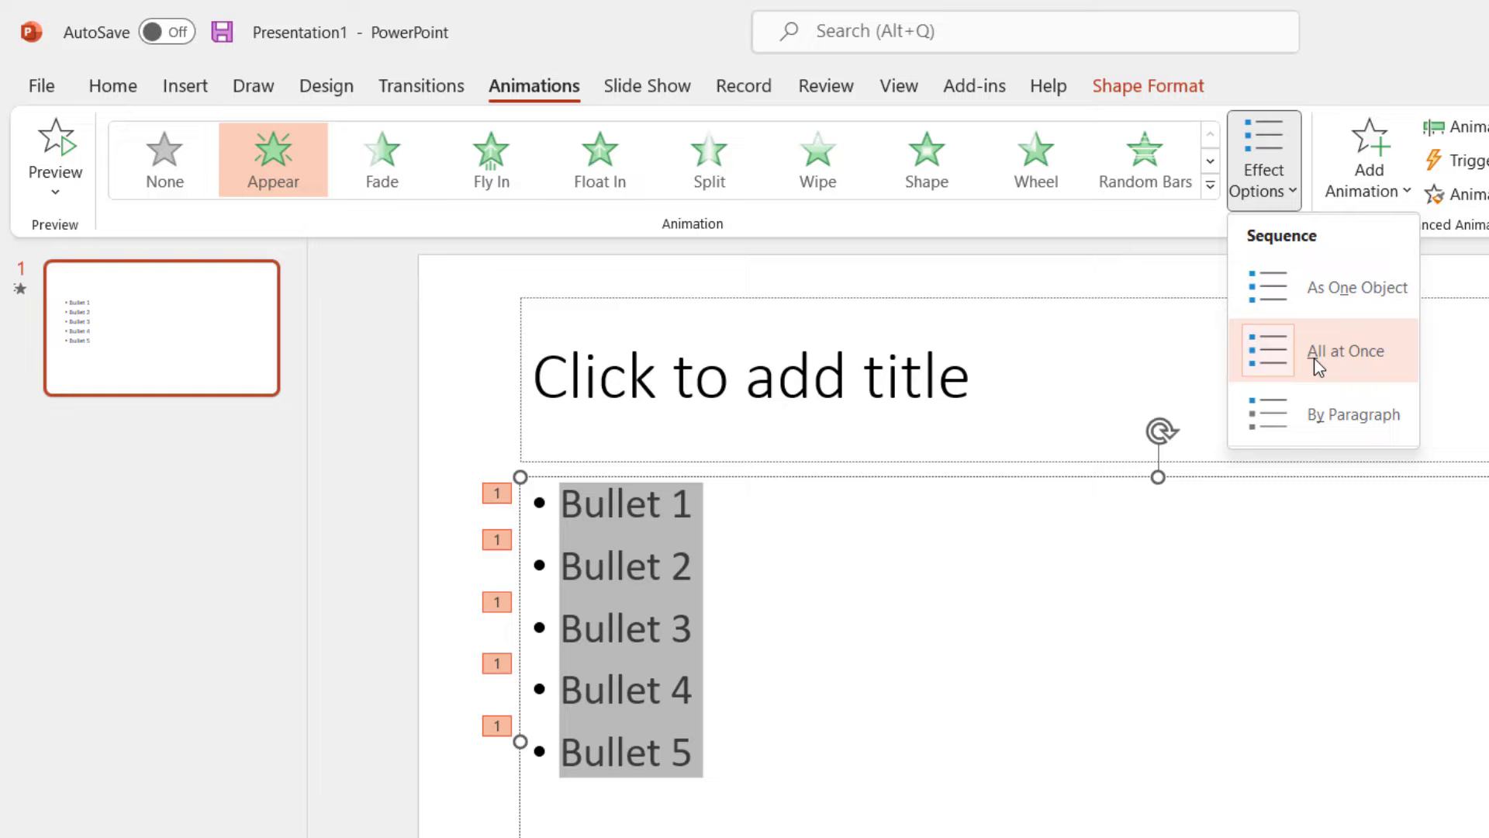
{"action": "left_click", "coordinate": [1346, 351]}
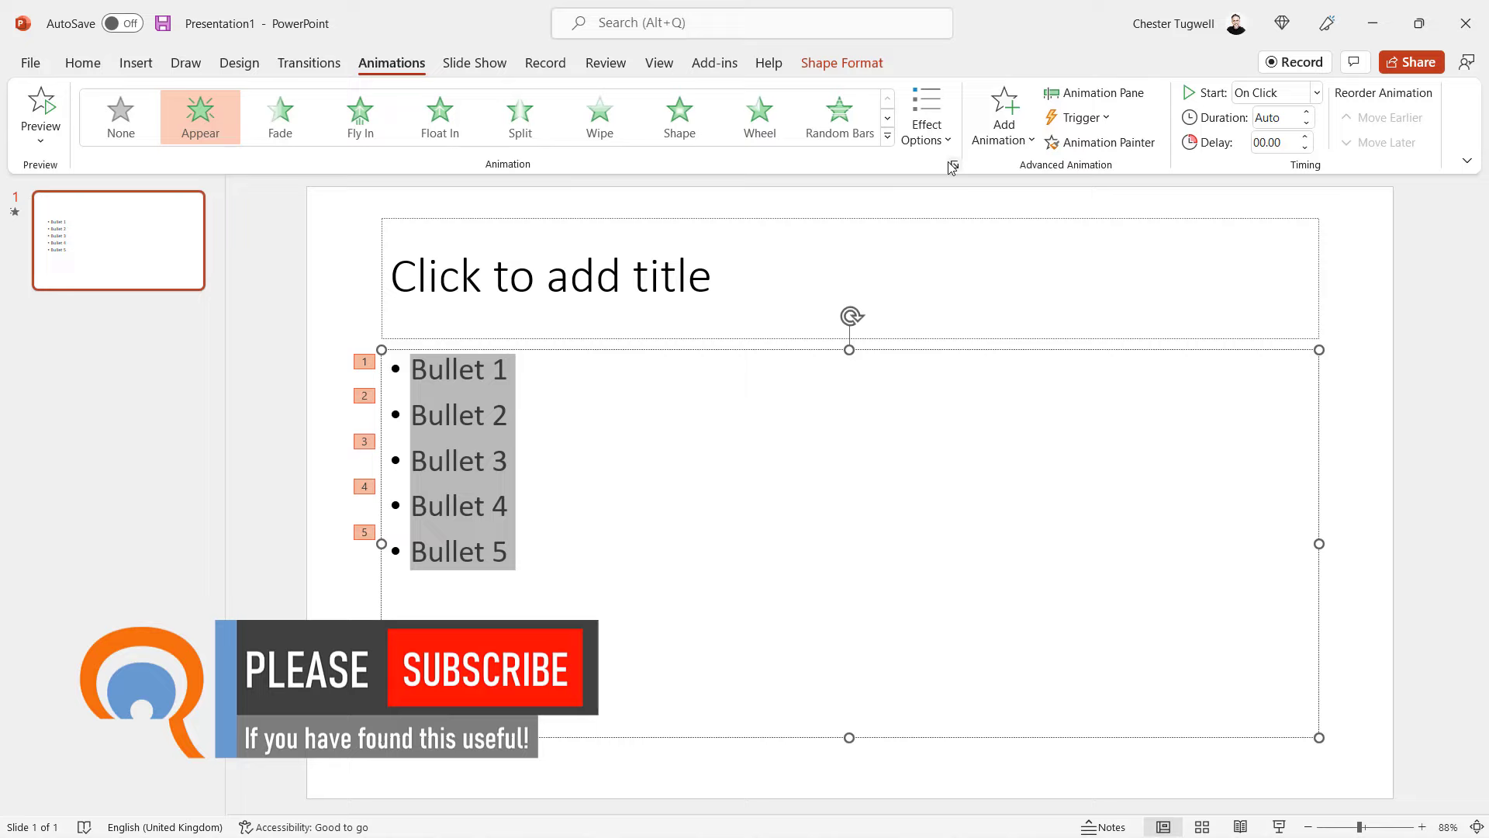
{"action": "left_click", "coordinate": [927, 112]}
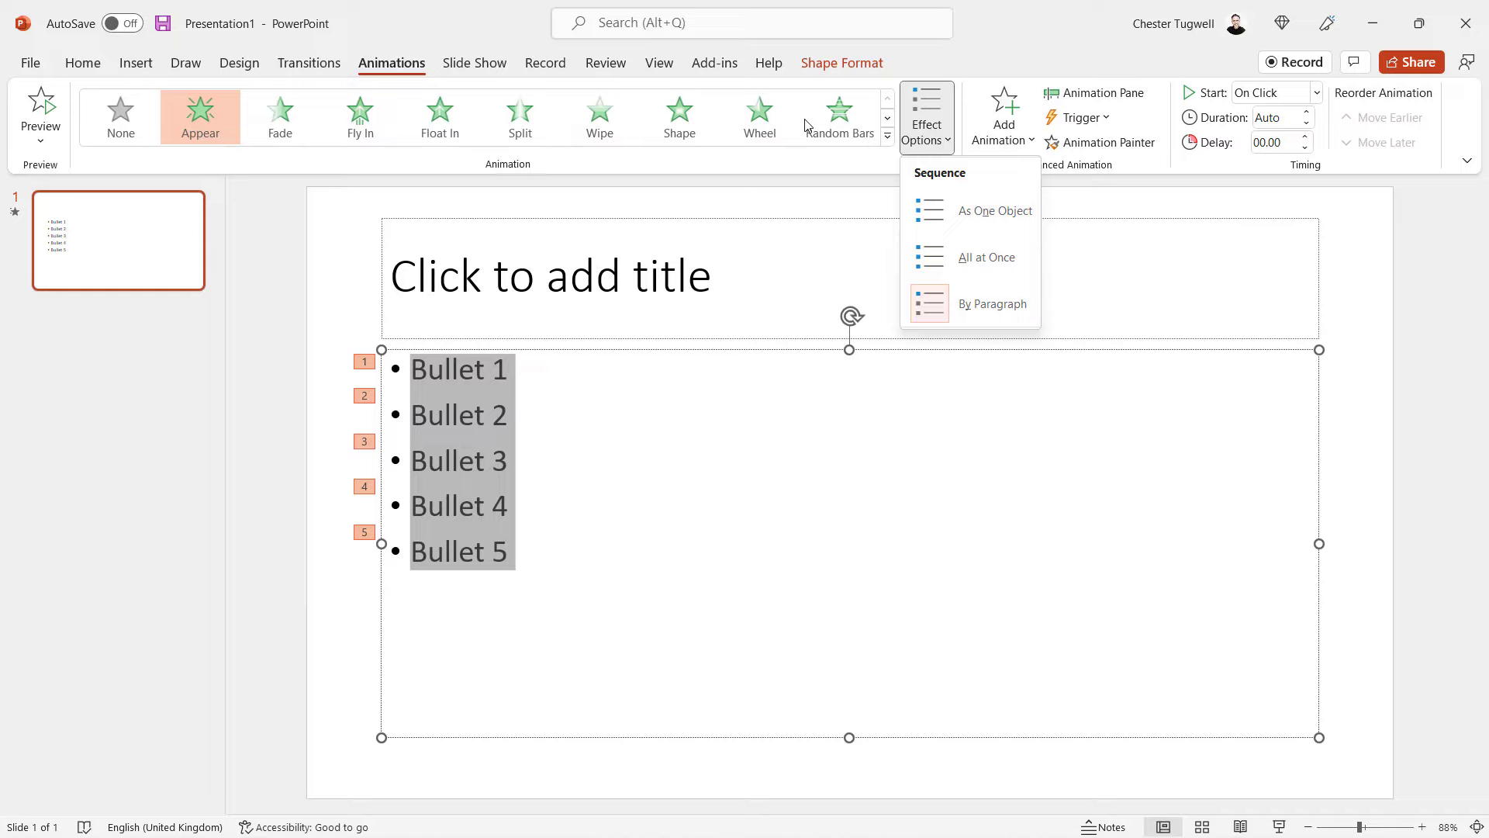
{"action": "mouse_move", "coordinate": [600, 486]}
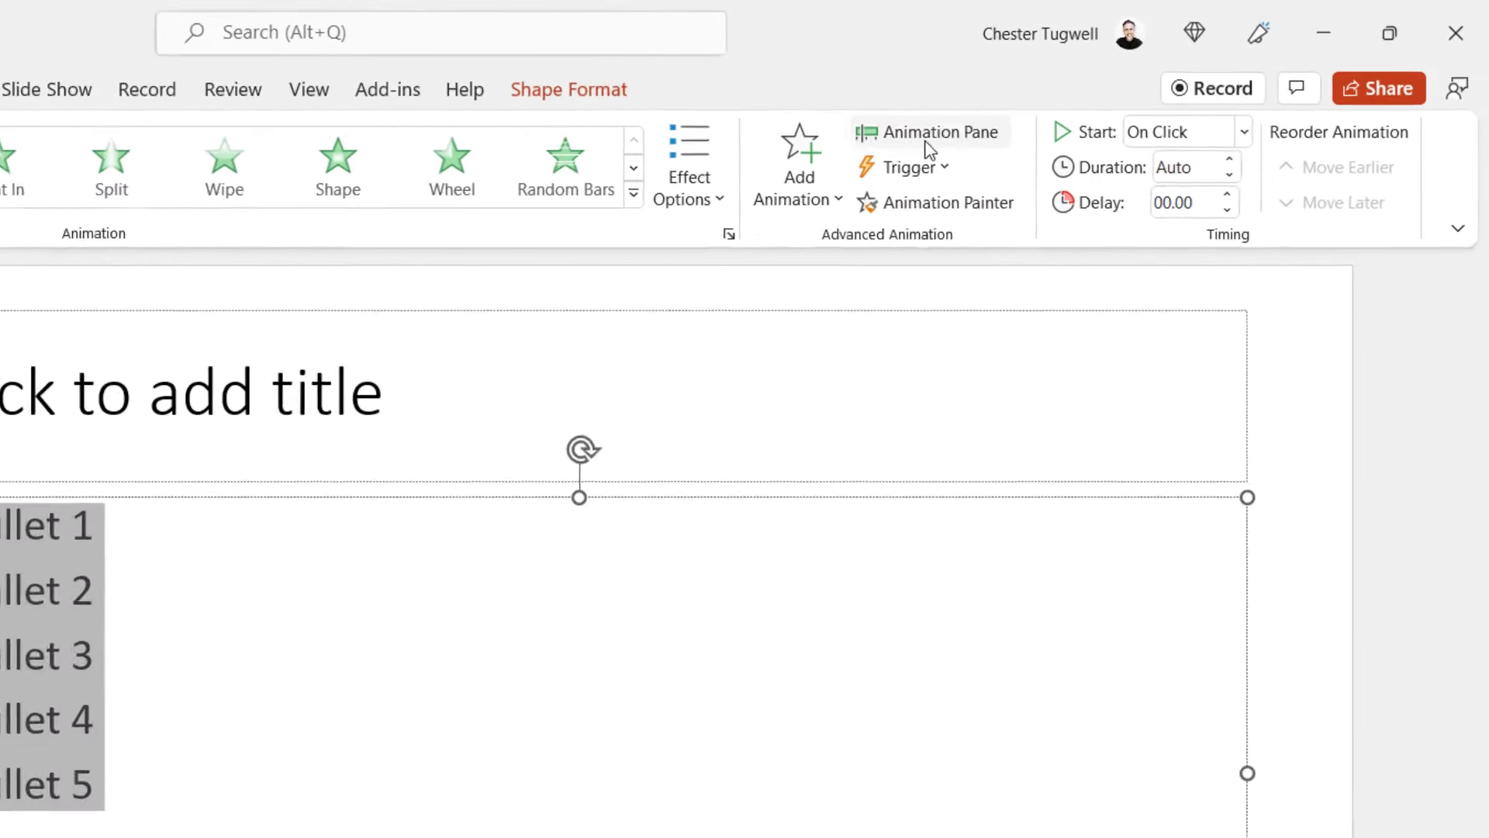
- Show the Animation Pane and expand the Content Placeholder entry into Bullet 1 through Bullet 5
{"action": "left_click", "coordinate": [929, 132]}
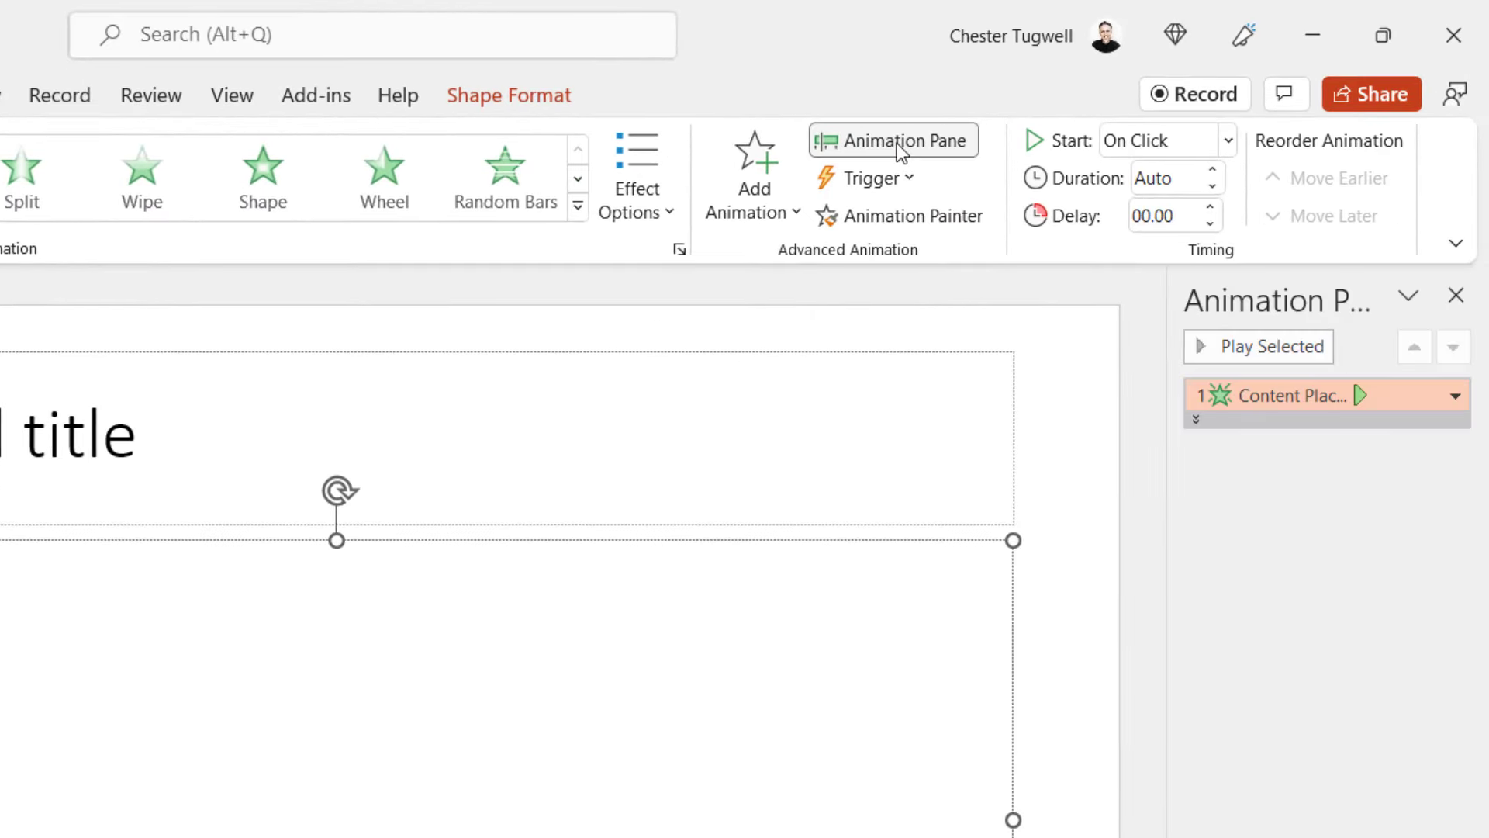
{"action": "mouse_move", "coordinate": [1020, 714]}
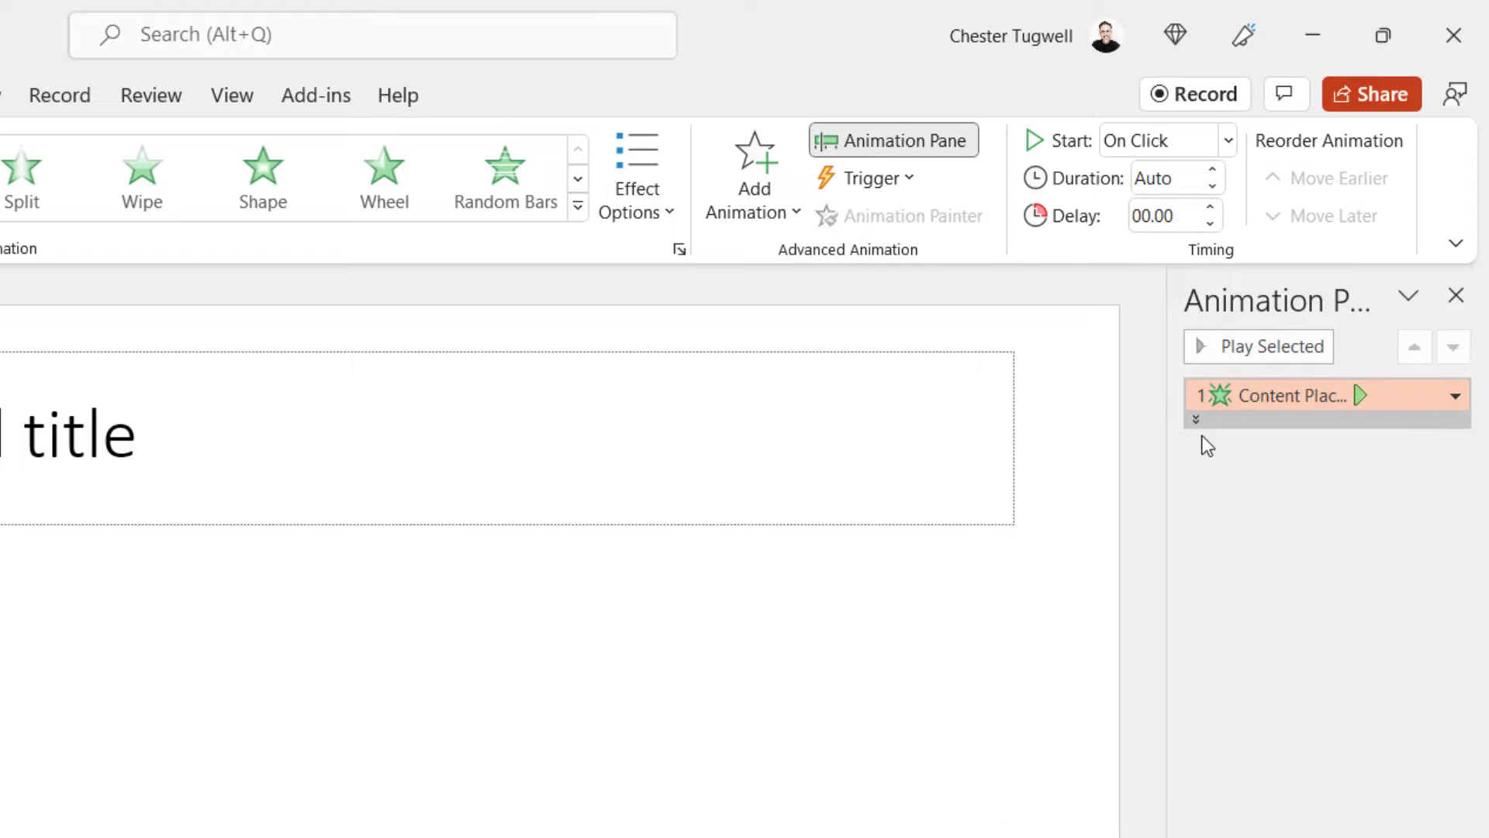
{"action": "left_click", "coordinate": [1194, 419]}
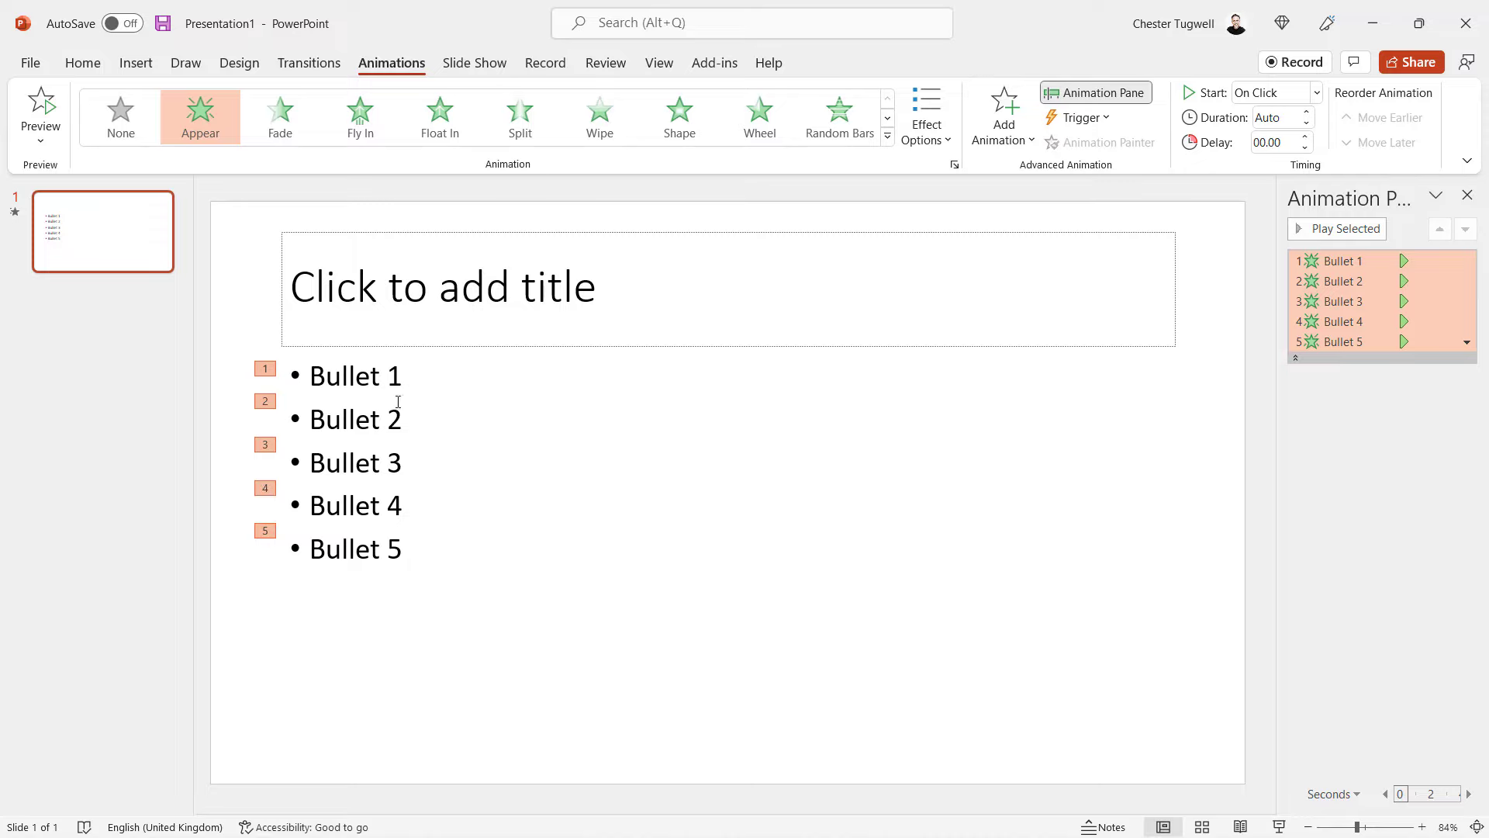
{"action": "mouse_move", "coordinate": [417, 549]}
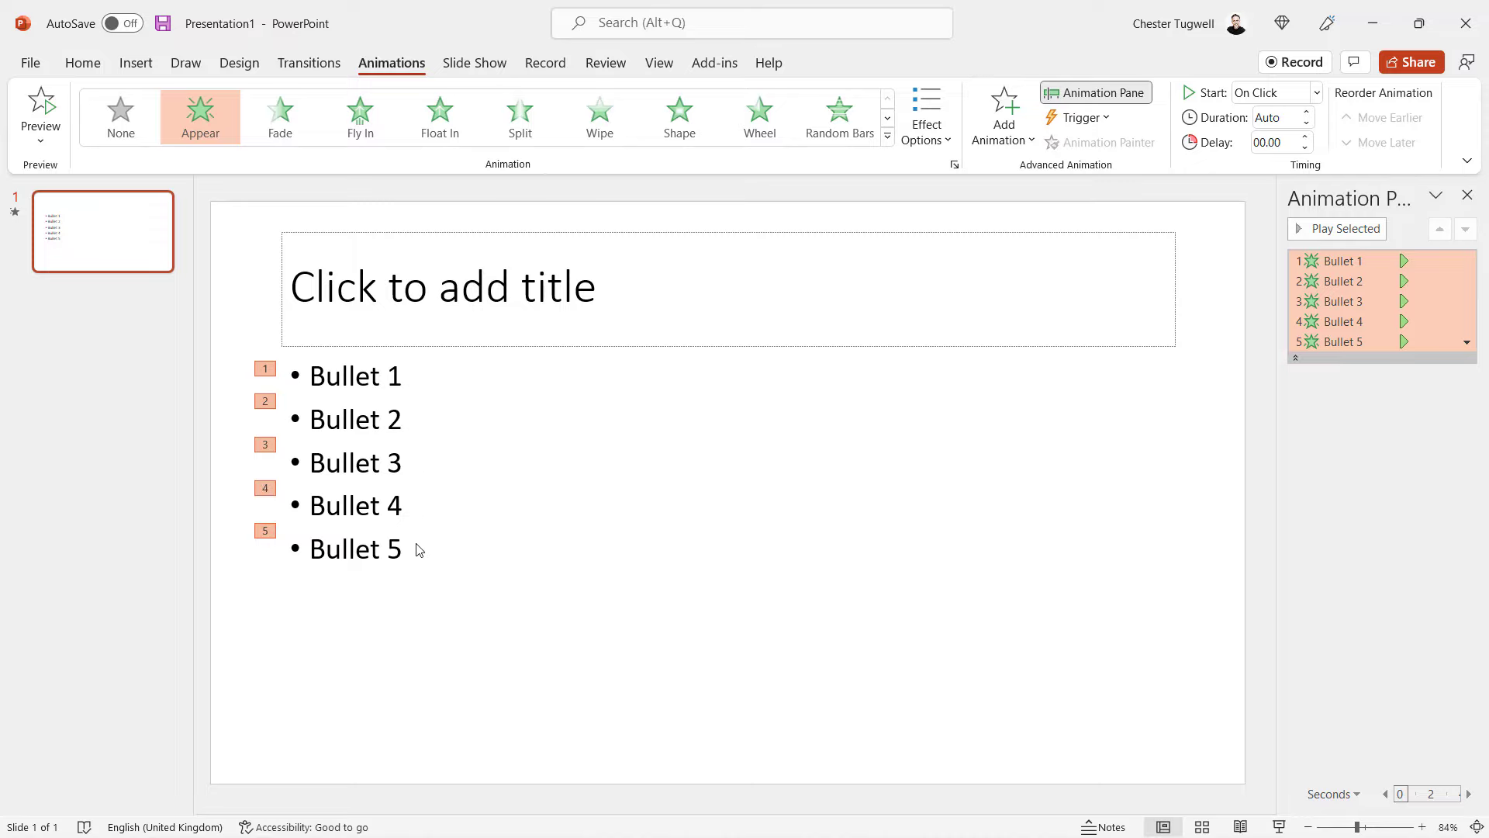
{"action": "mouse_move", "coordinate": [410, 388]}
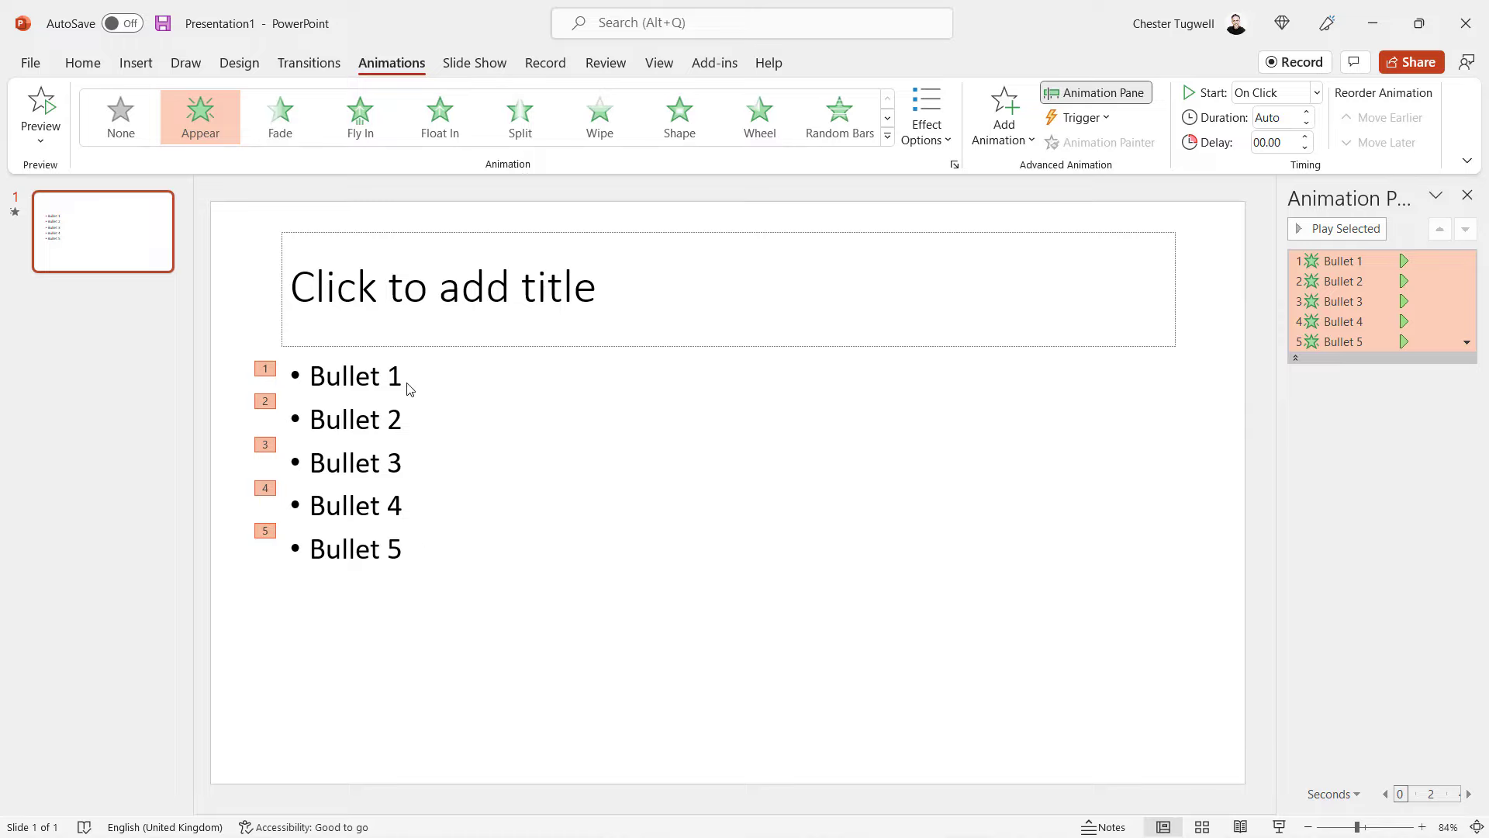
{"action": "mouse_move", "coordinate": [413, 378]}
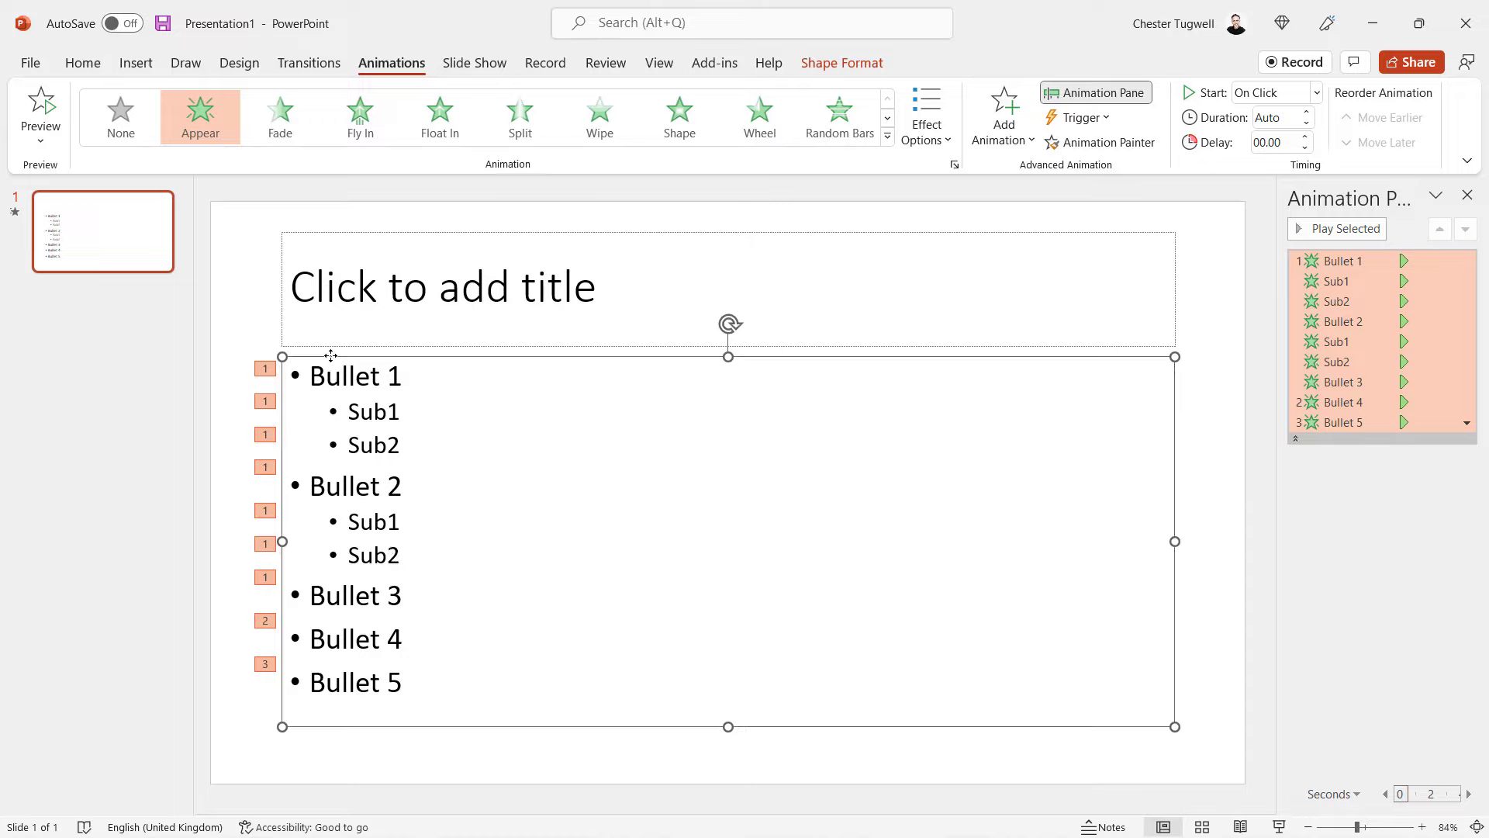
- Select the list placeholder, test the animation in slide show, and end the preview
{"action": "left_click", "coordinate": [926, 116]}
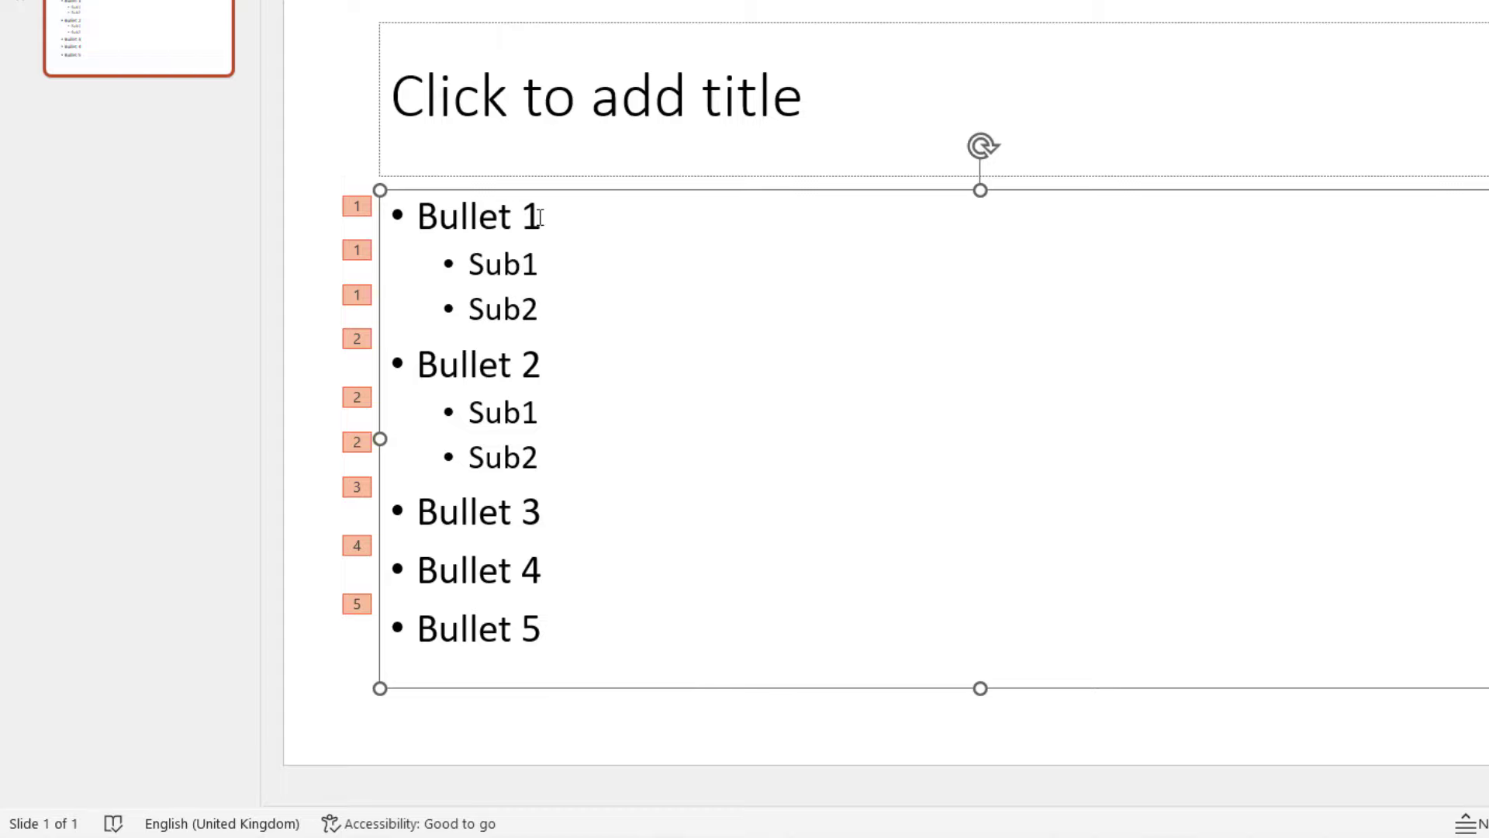
{"action": "mouse_move", "coordinate": [546, 315]}
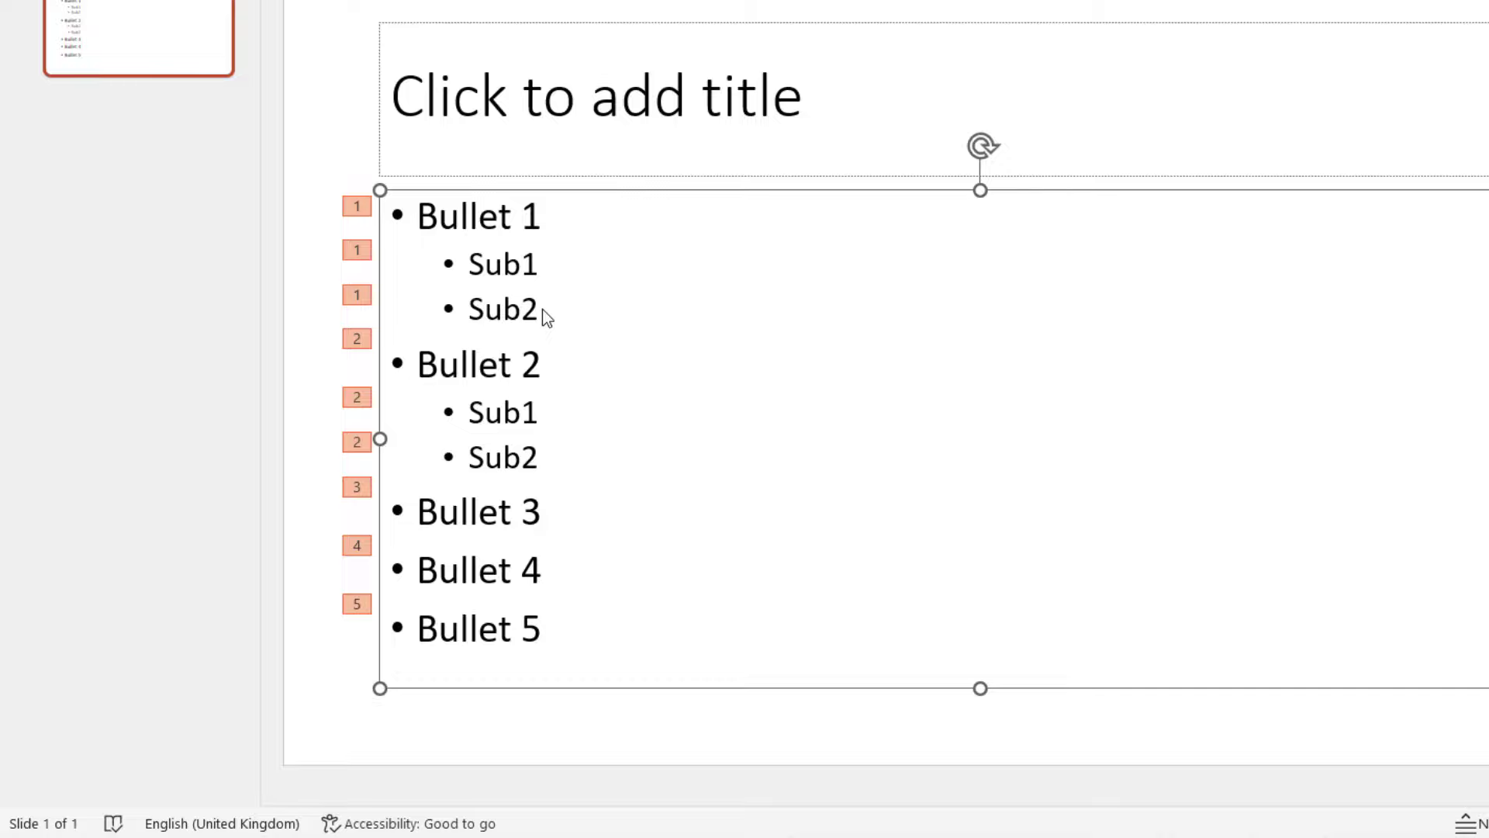
{"action": "key", "text": "Shift+F5"}
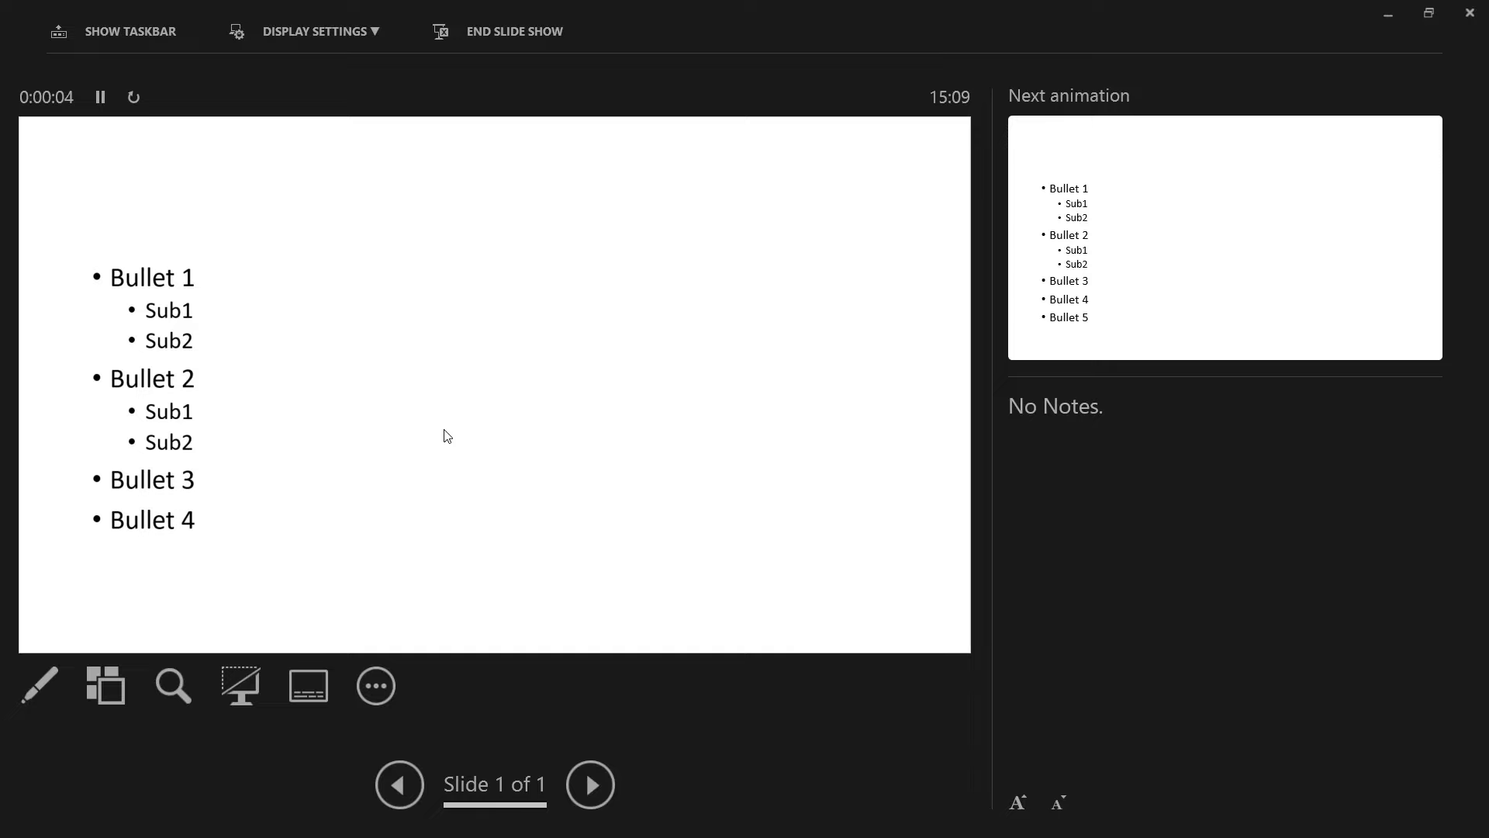
{"action": "left_click", "coordinate": [513, 31]}
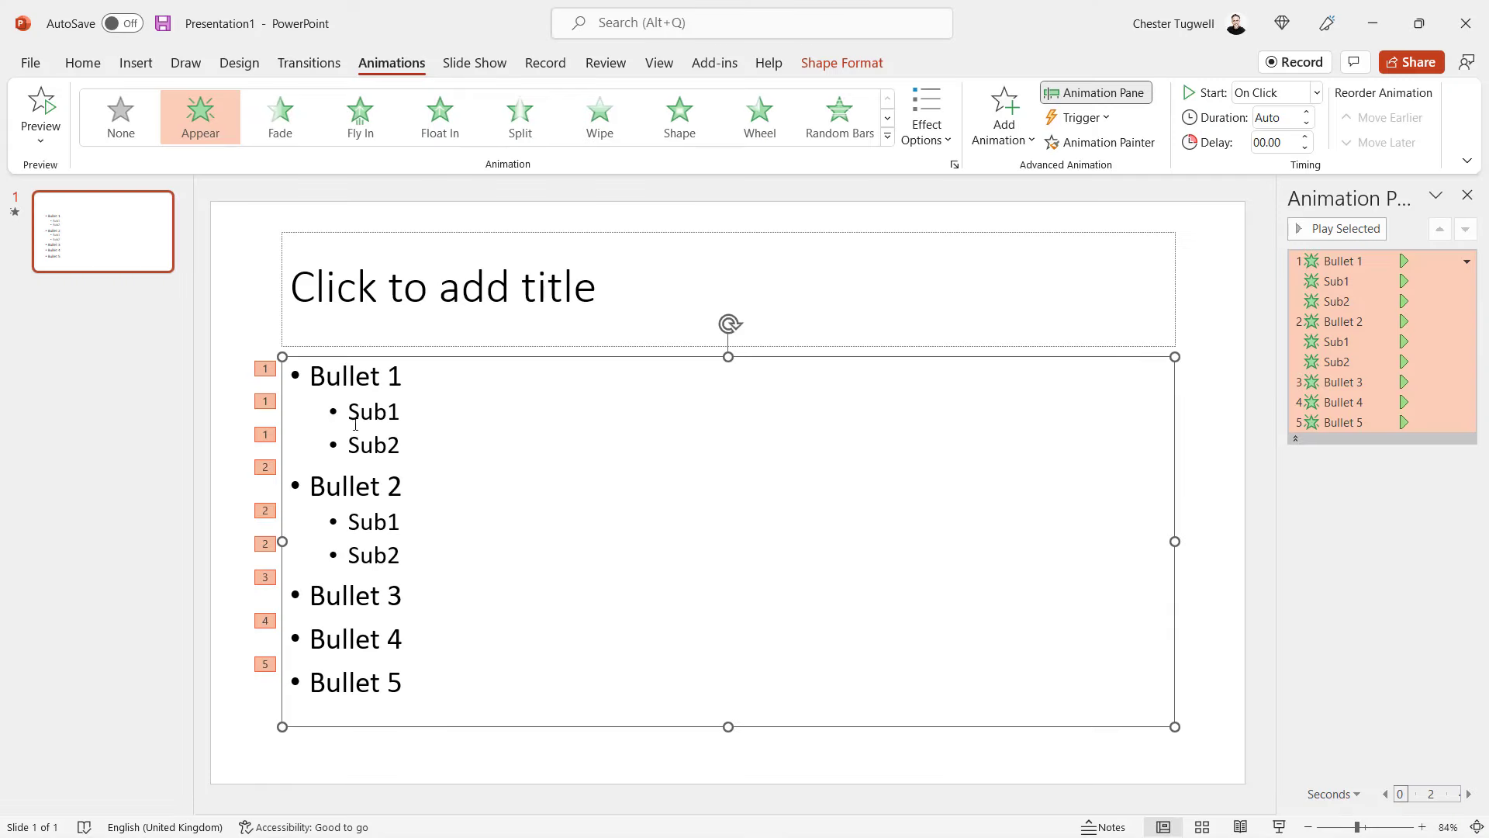
{"action": "mouse_move", "coordinate": [408, 419]}
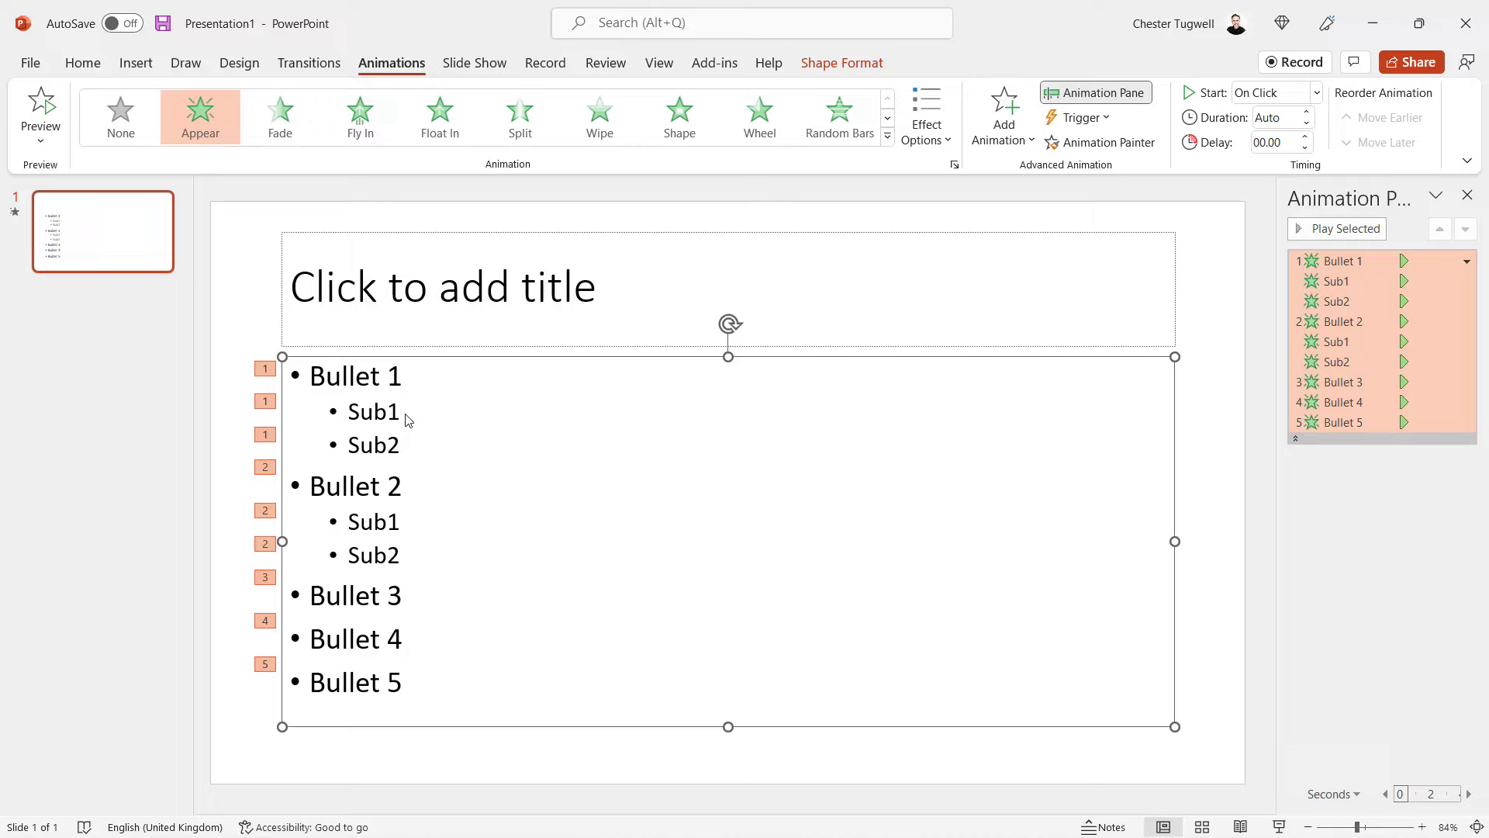
{"action": "mouse_move", "coordinate": [388, 358]}
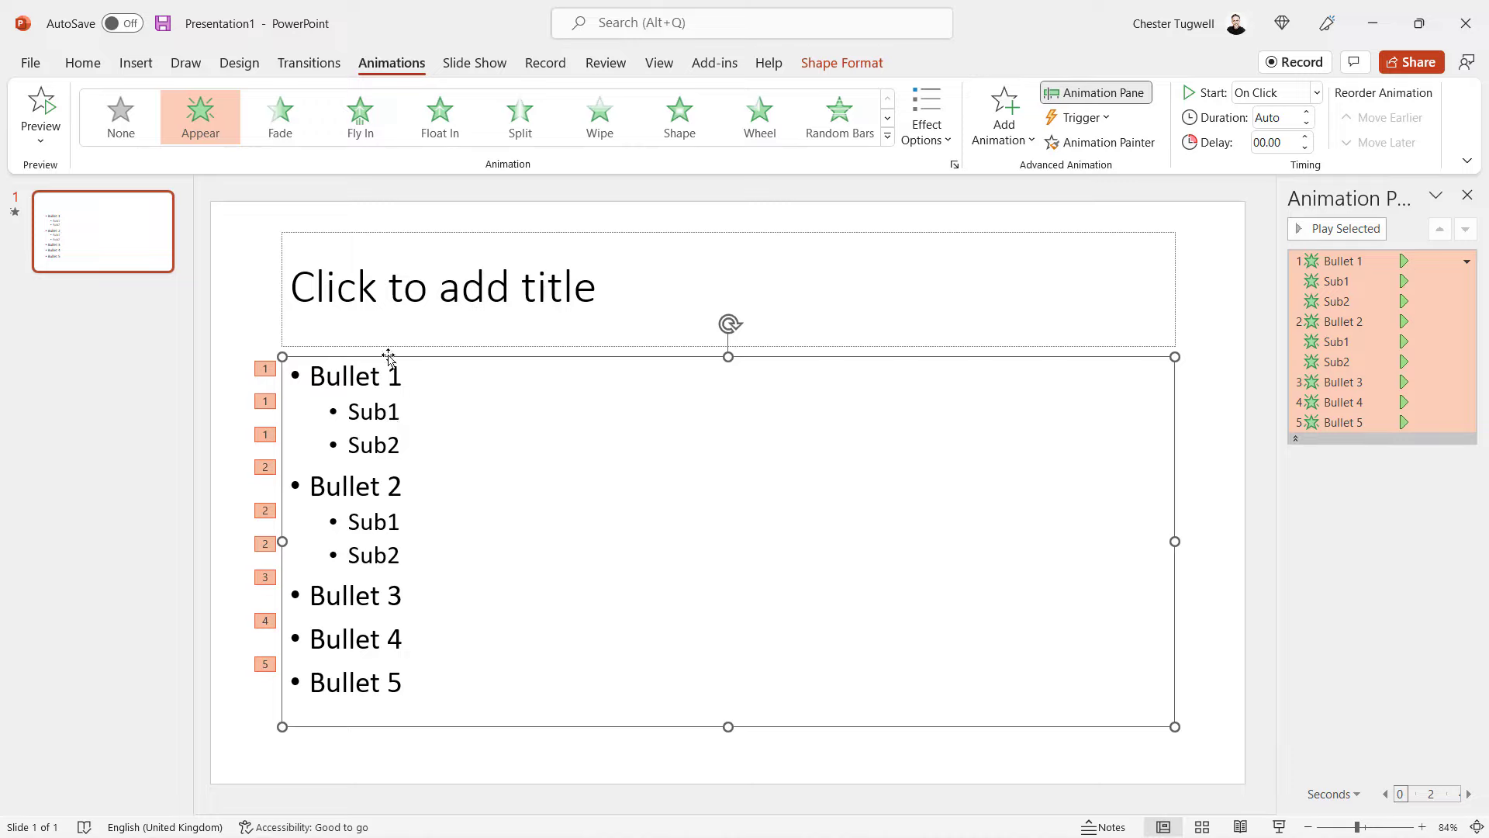
{"action": "mouse_move", "coordinate": [434, 360]}
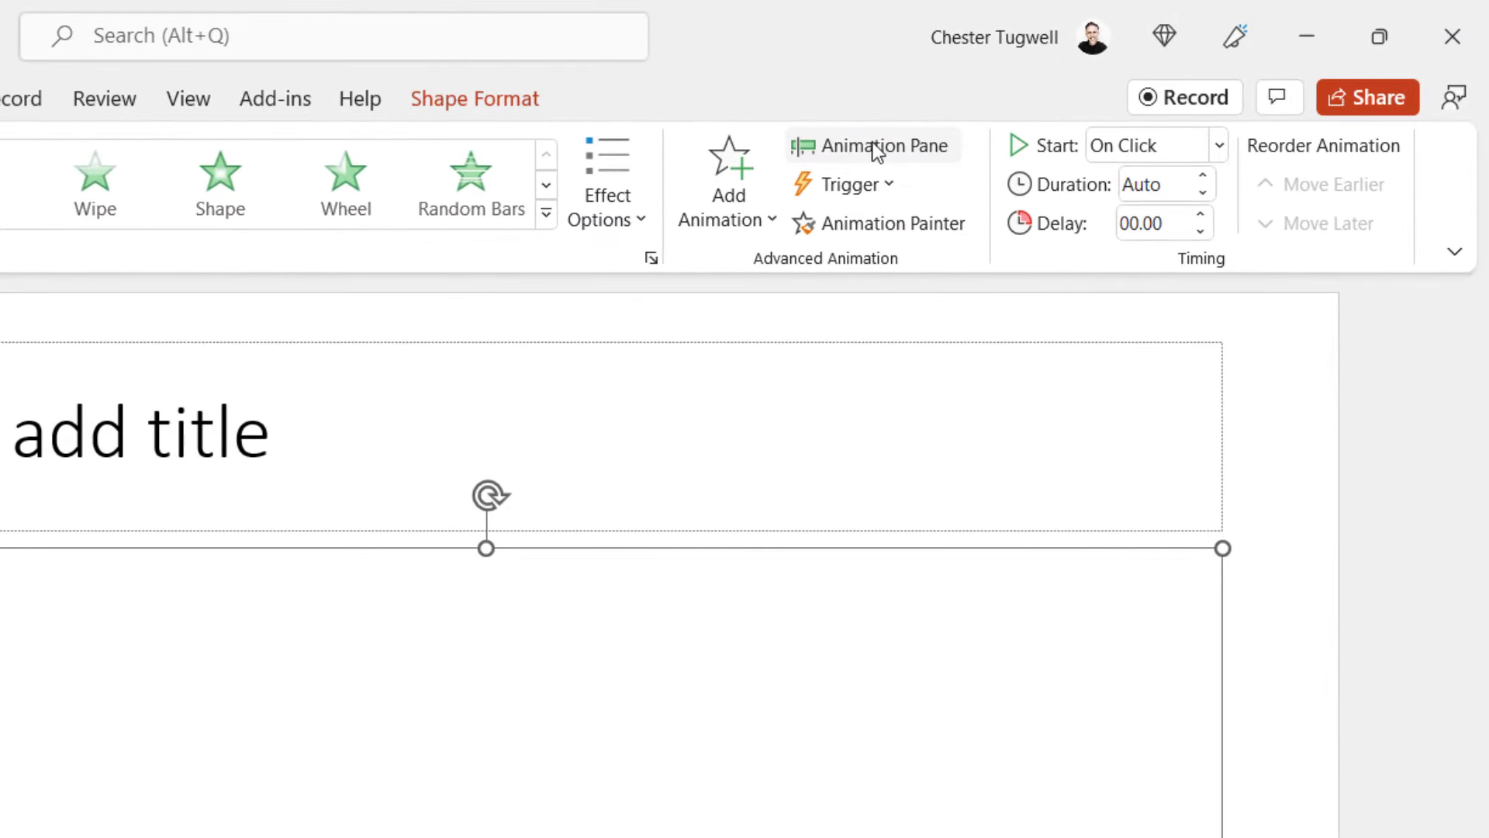
- In the Animation Pane, collapse the bullets into one Content Placeholder entry and open its dropdown
{"action": "left_click", "coordinate": [873, 146]}
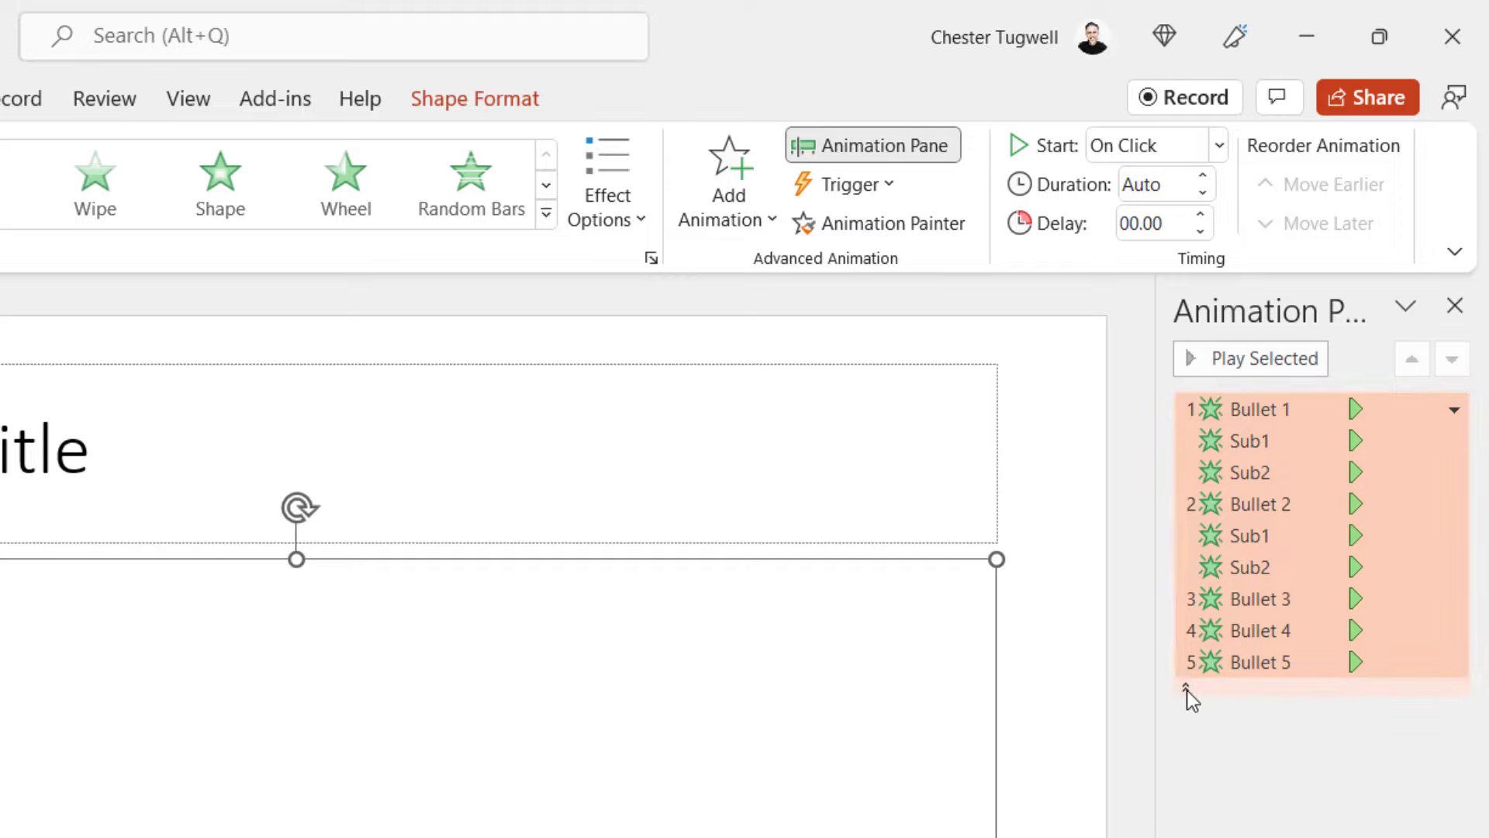
{"action": "left_click", "coordinate": [1452, 409]}
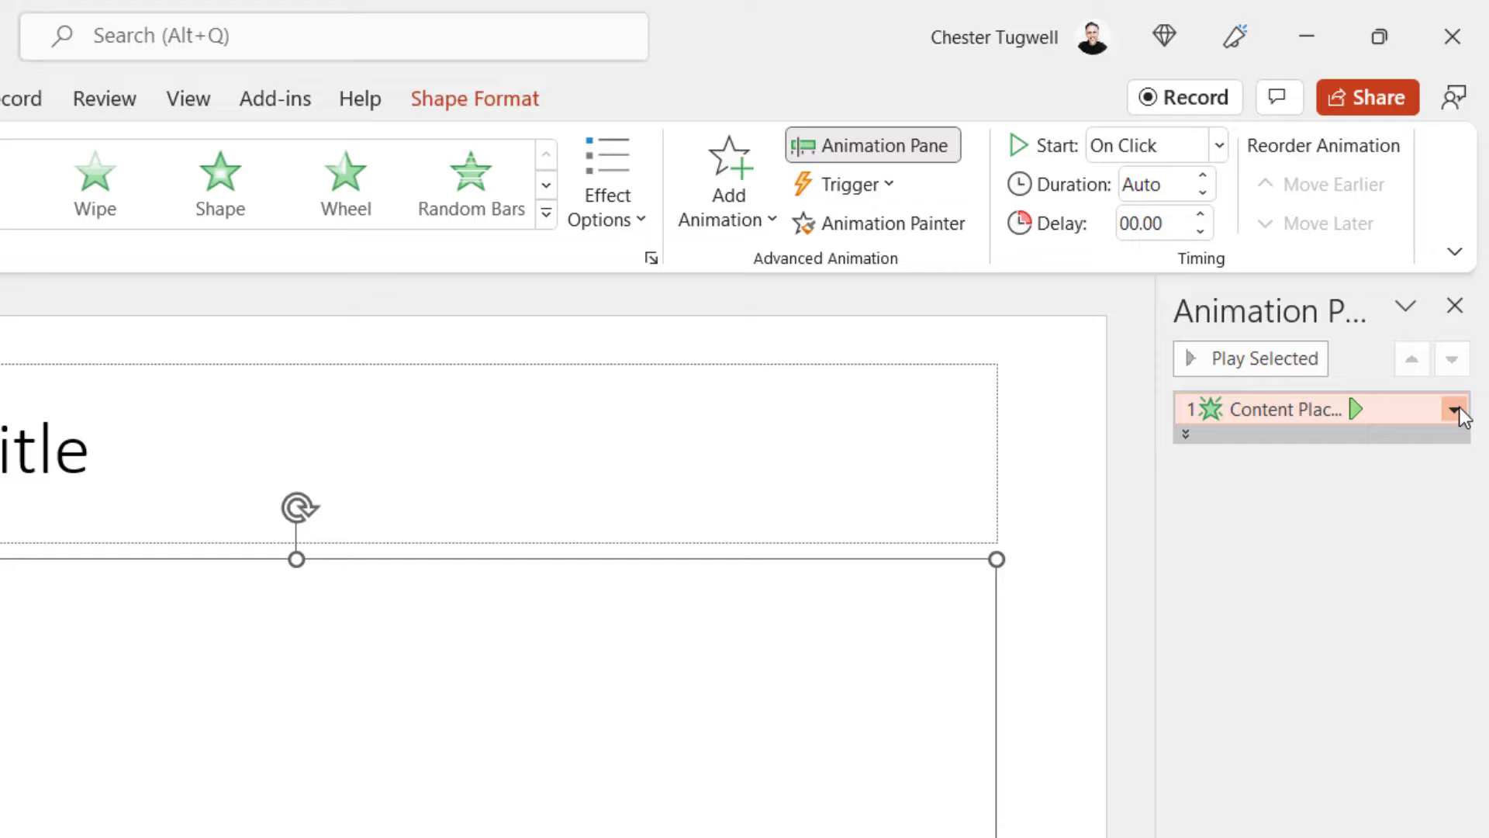
{"action": "left_click", "coordinate": [1453, 409]}
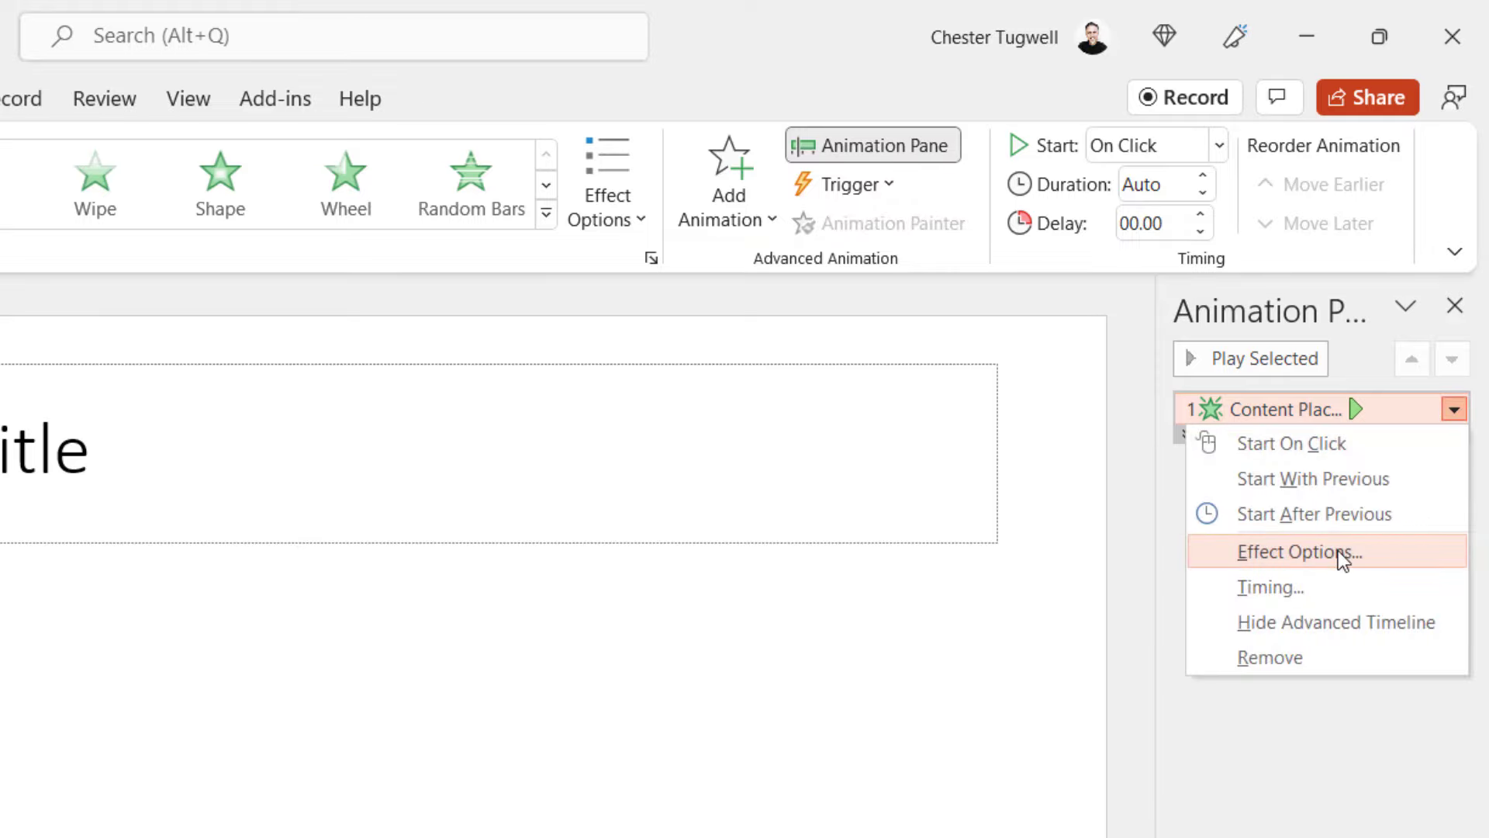
- In Effect Options' Text Animation settings, set Group text to By 2nd Level Paragraphs and confirm
{"action": "left_click", "coordinate": [1313, 552]}
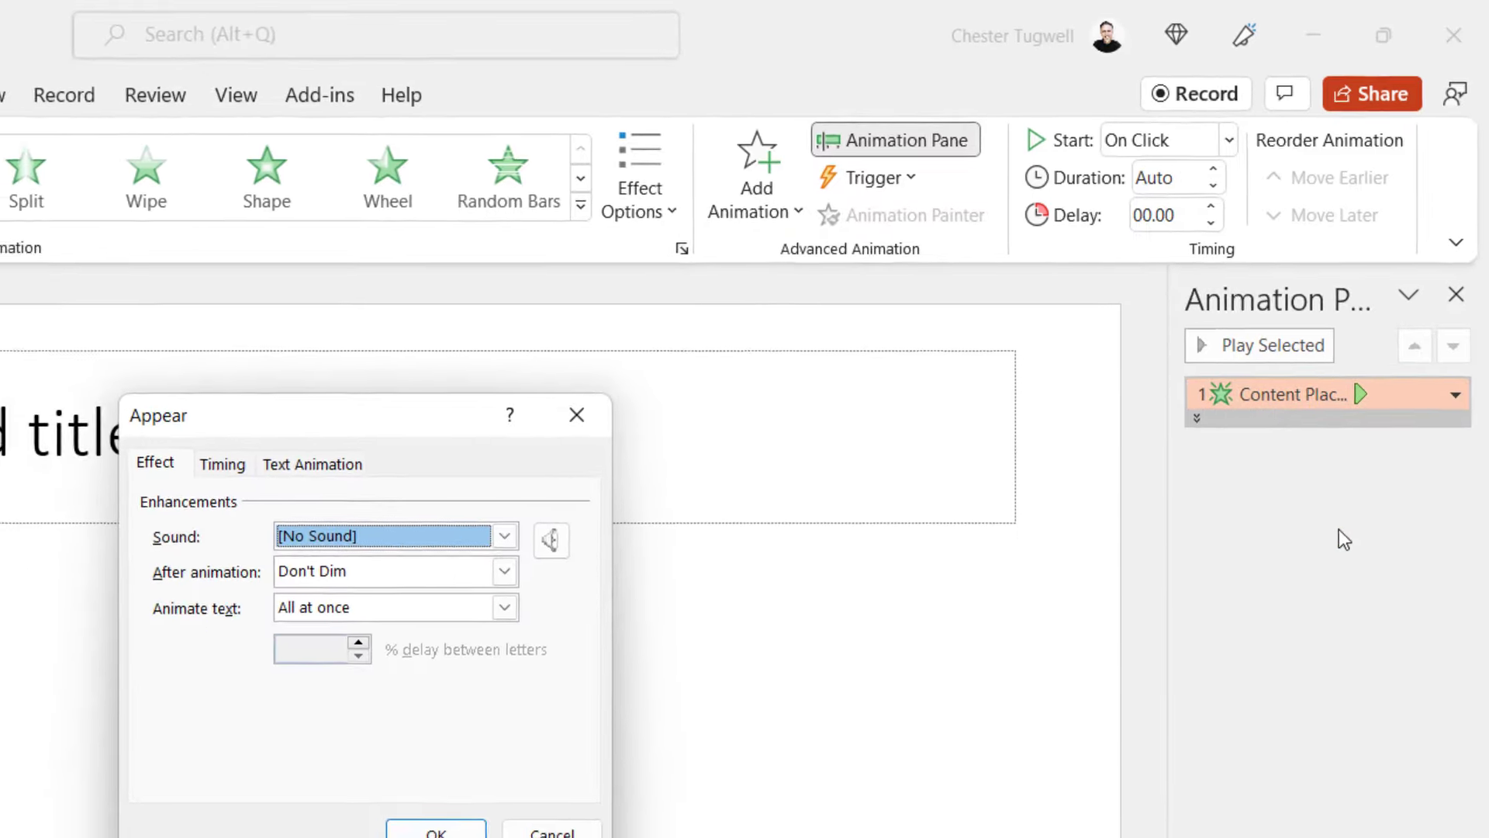
{"action": "left_click", "coordinate": [313, 464]}
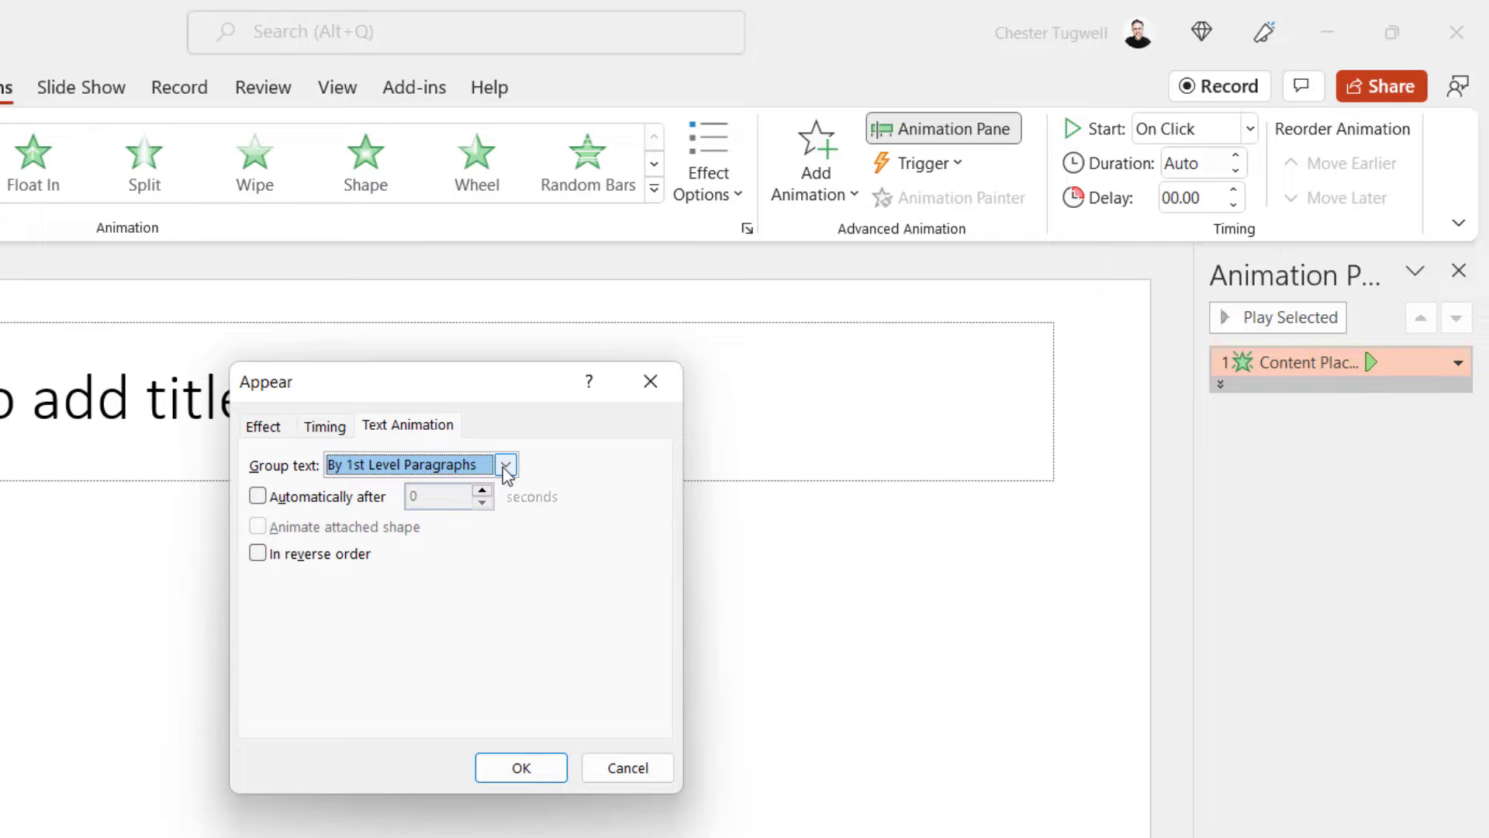
{"action": "left_click", "coordinate": [506, 466]}
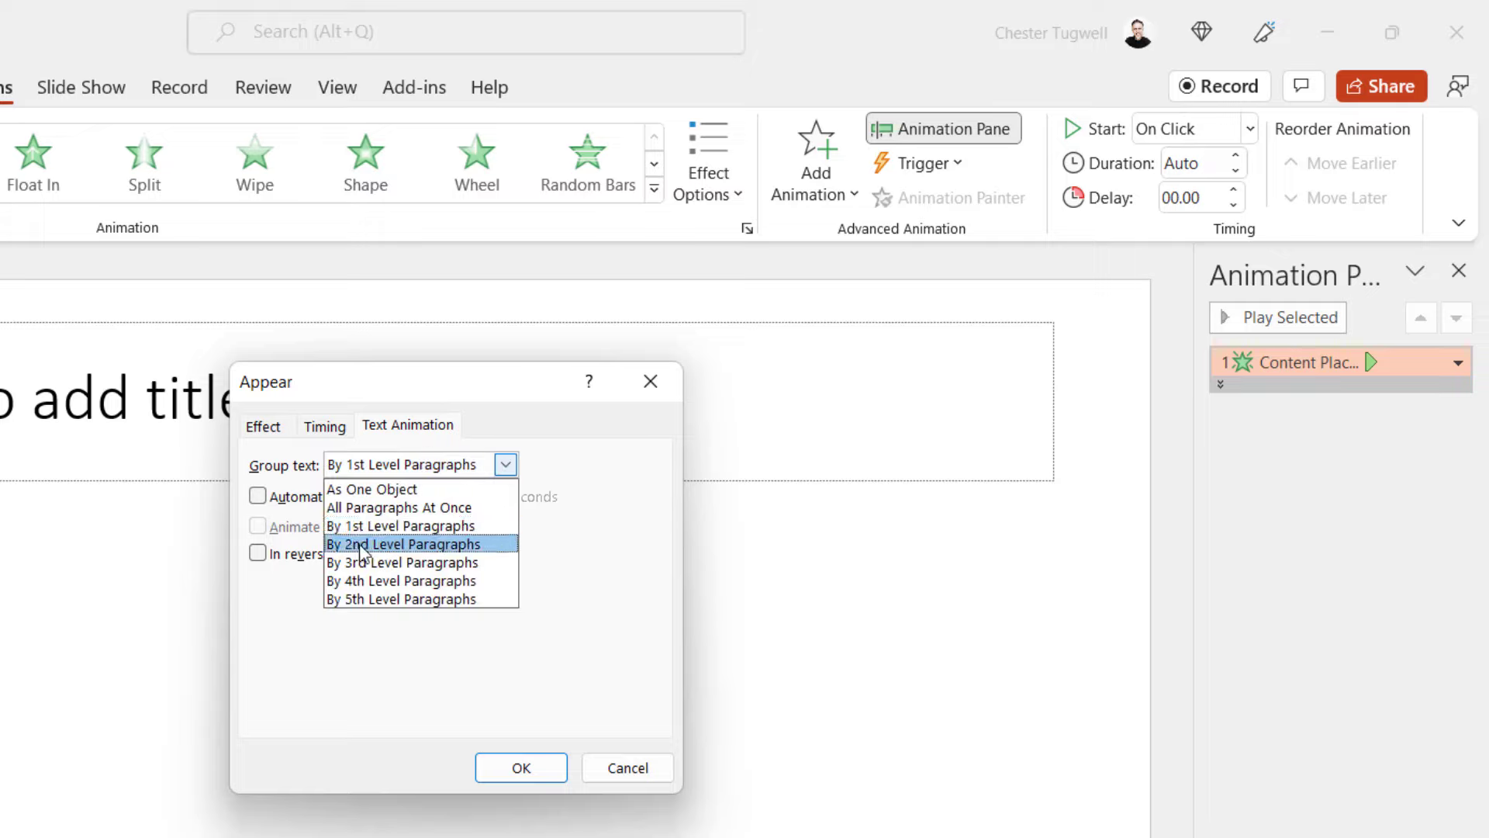
{"action": "left_click", "coordinate": [402, 544]}
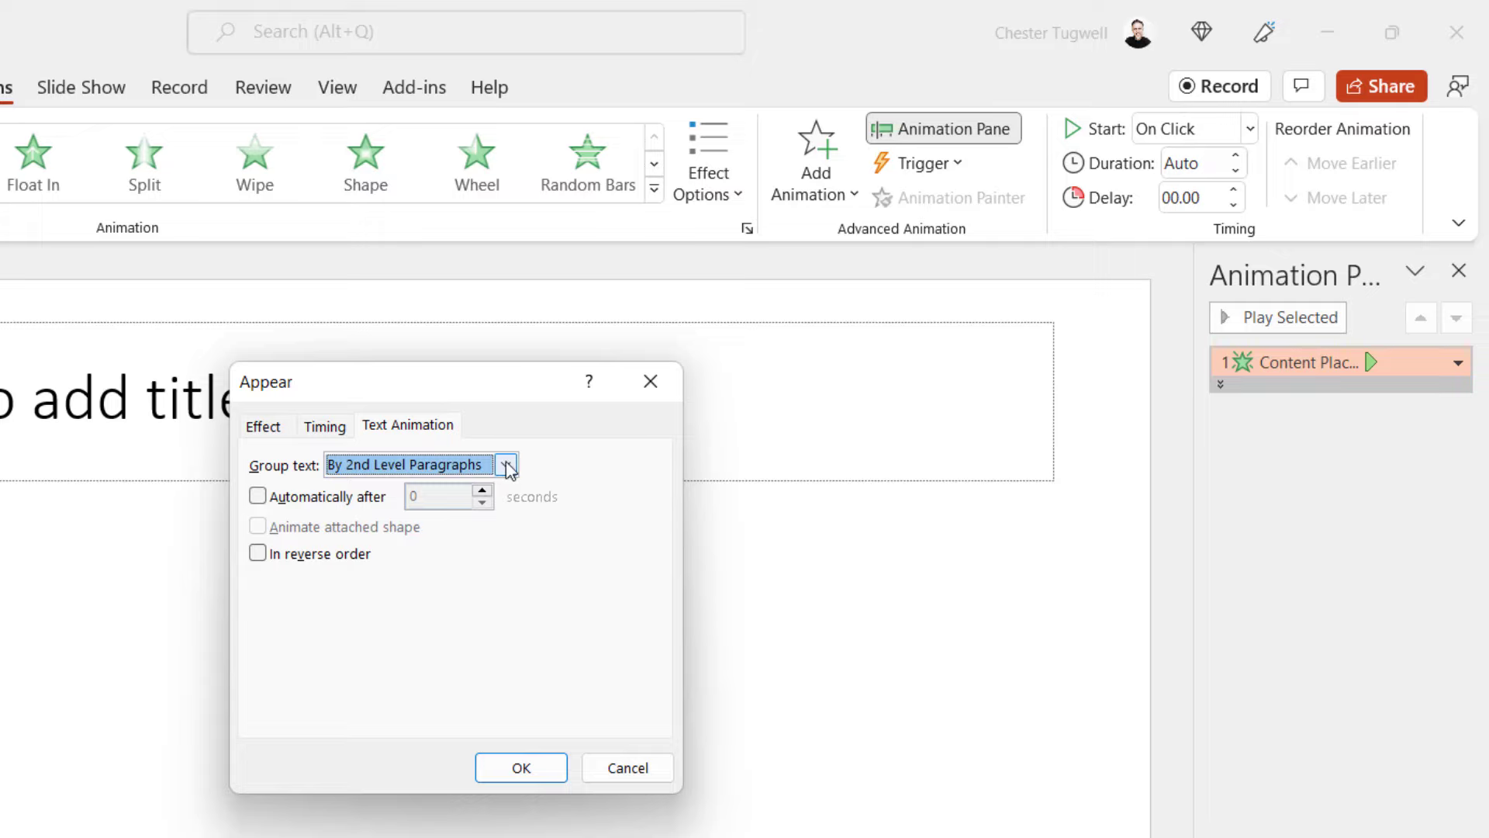
{"action": "left_click", "coordinate": [506, 466]}
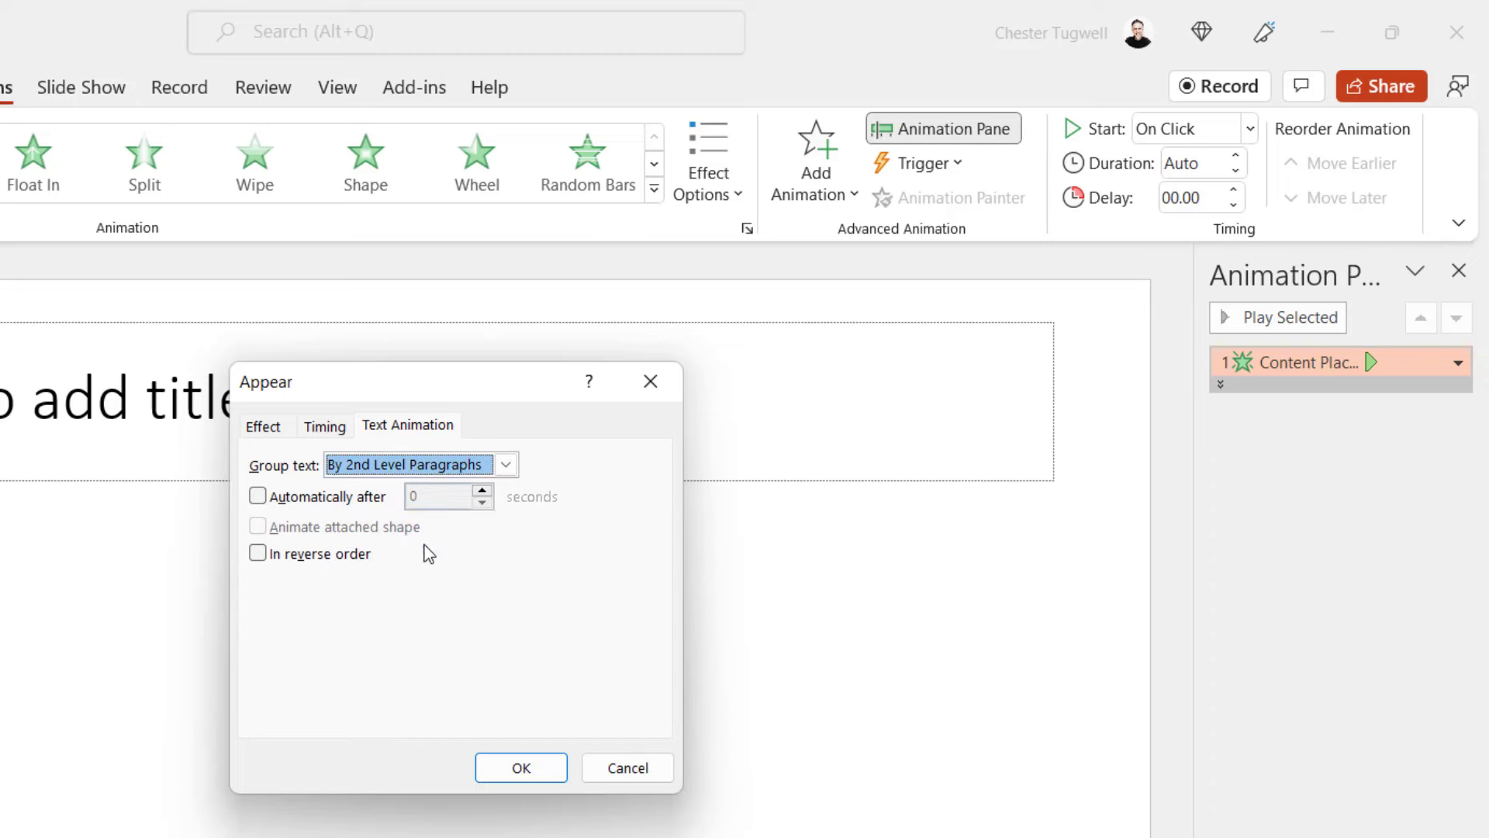
{"action": "left_click", "coordinate": [522, 768]}
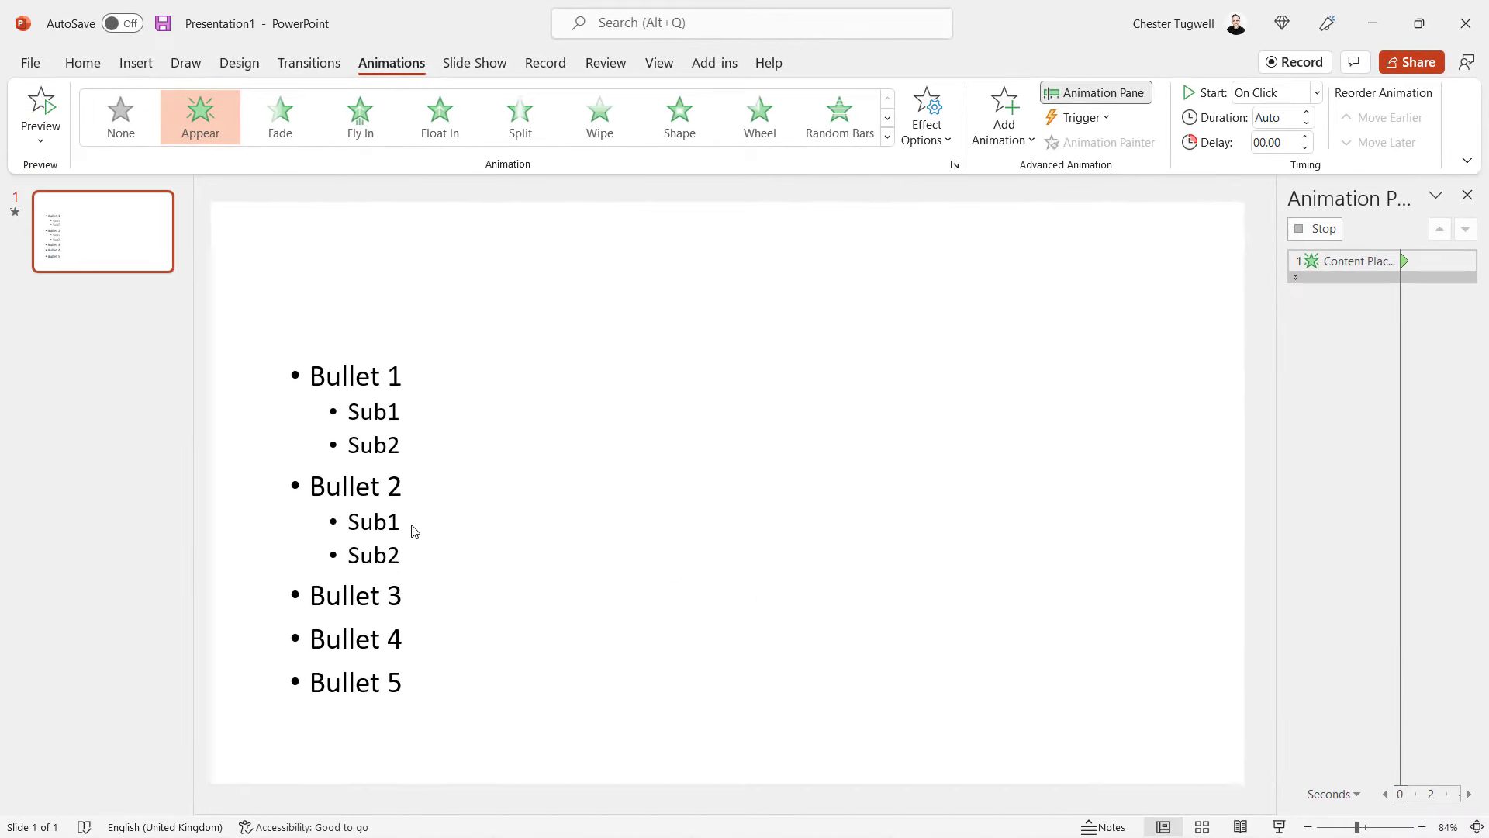